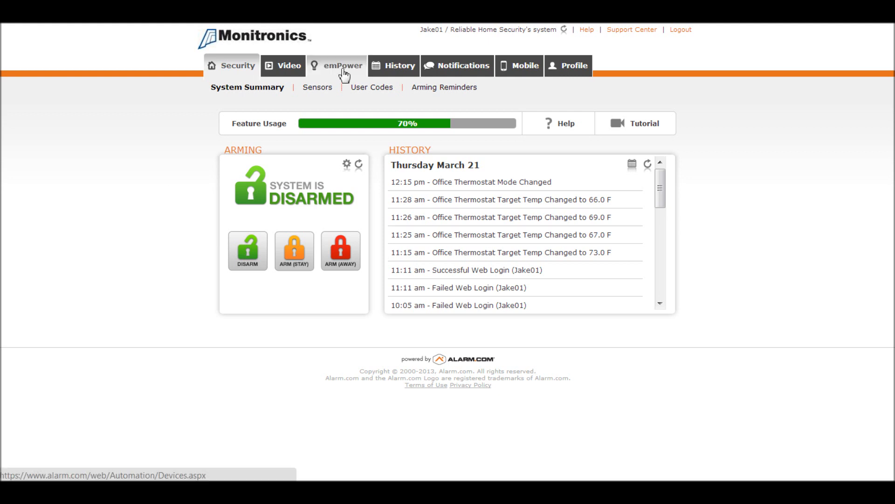
- Show the emPower devices list with the Office Thermostat
left_click(343, 65)
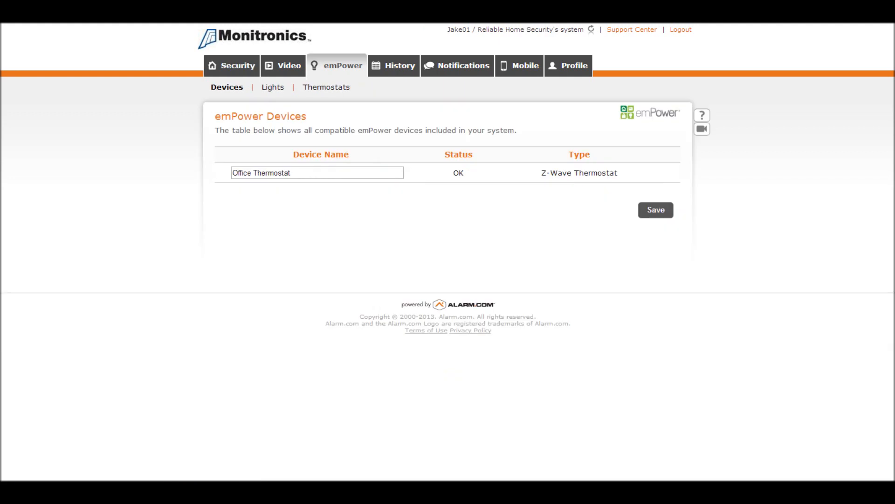
mouse_move(320, 91)
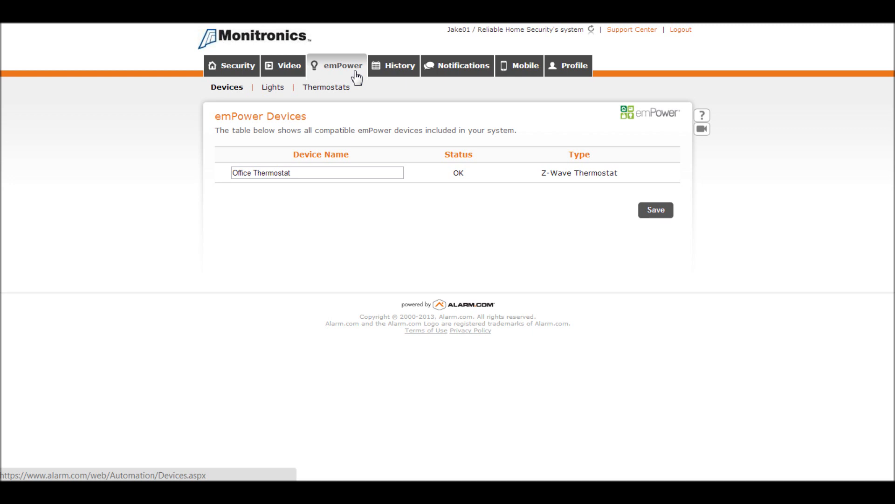
mouse_move(311, 101)
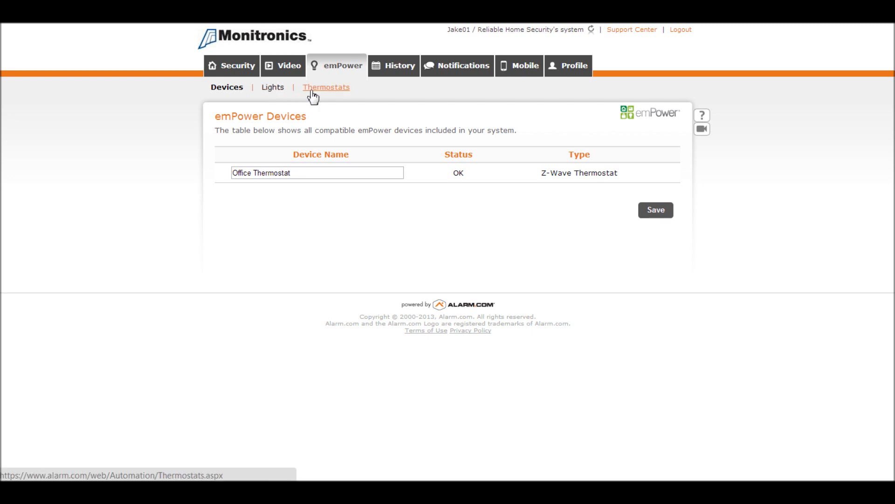
- Go to the Thermostats page showing 72°F, Off mode and the weekly heat schedule grid
left_click(326, 87)
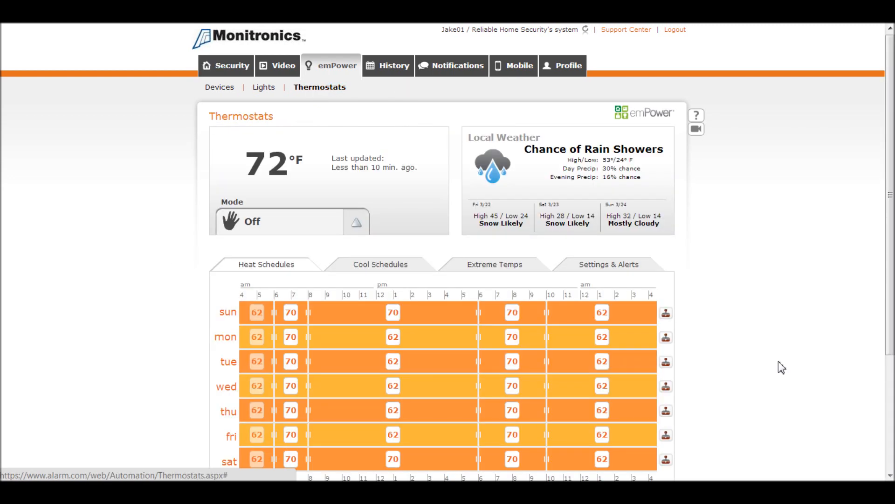
scroll("down", 3)
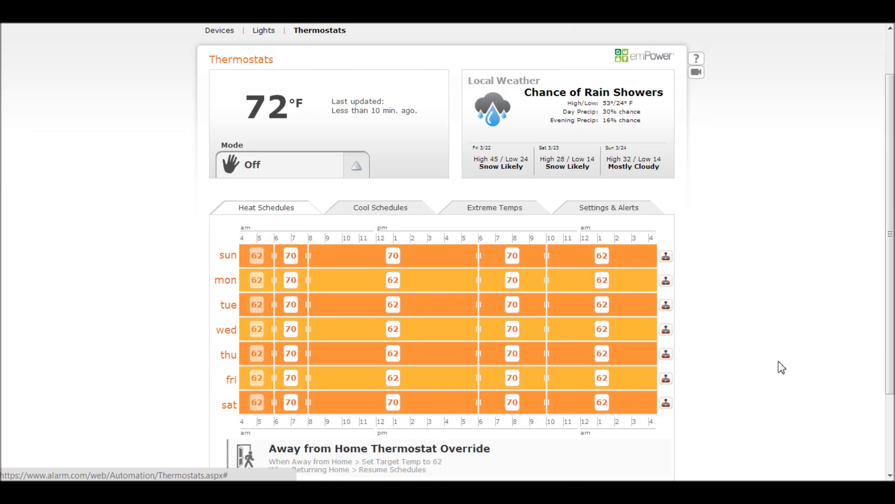
scroll("down", 3)
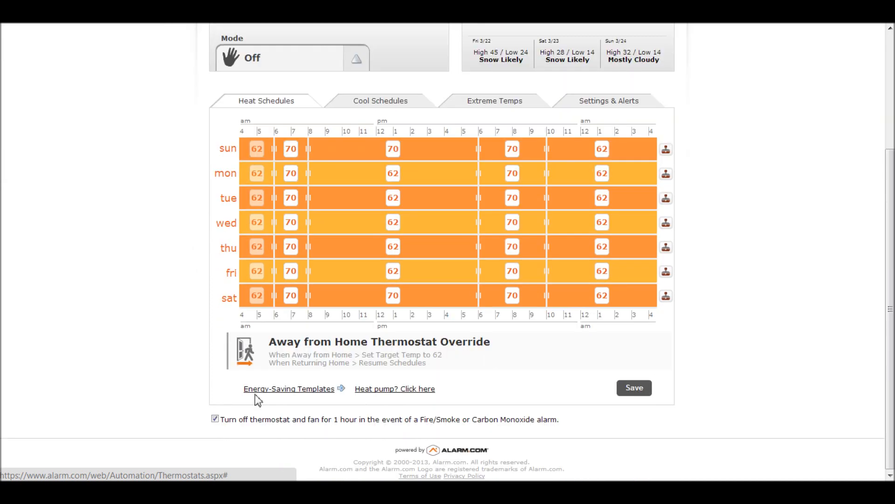
- Review the energy-saving templates and apply Option 1, the Most Aggressive Energy-Saver
left_click(289, 388)
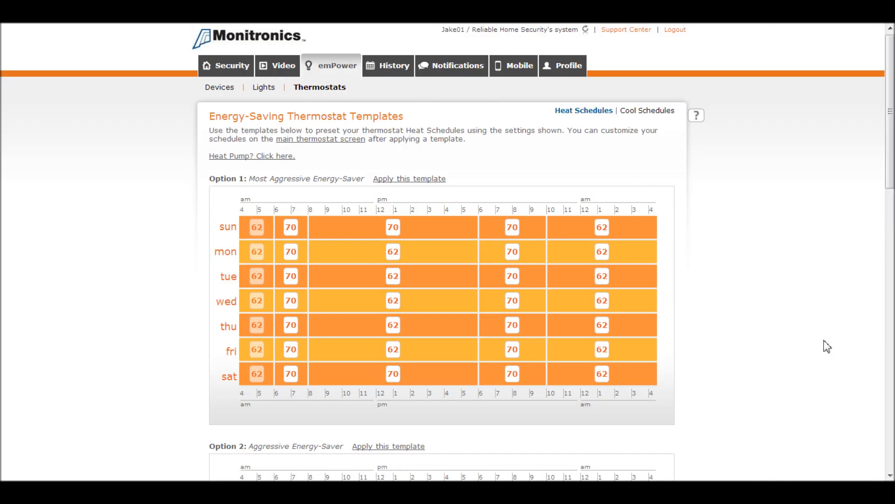
scroll("down", 3)
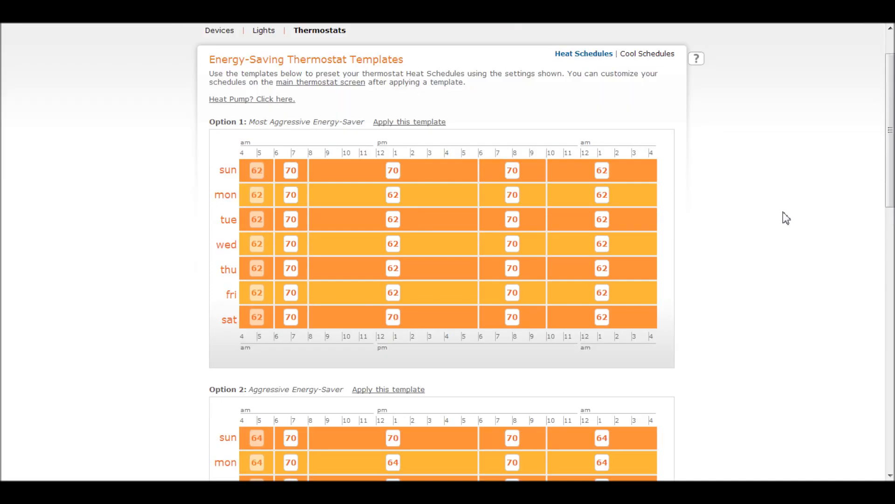
scroll("down", 3)
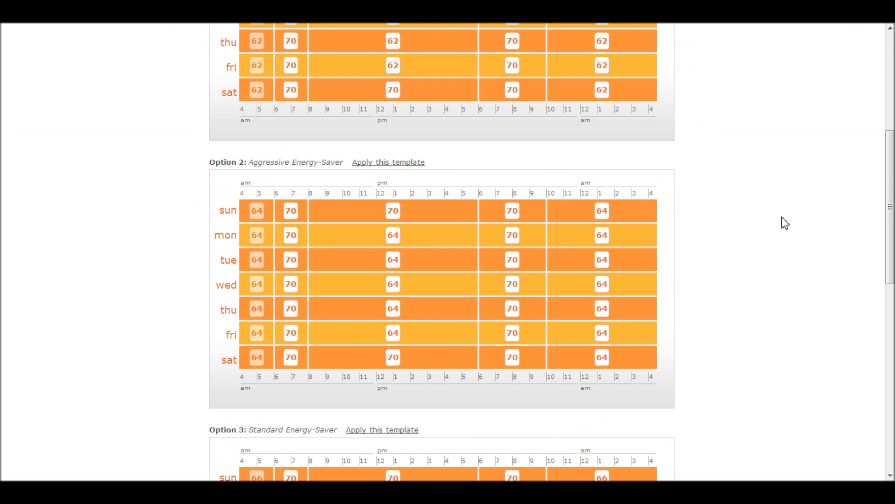
scroll("down", 3)
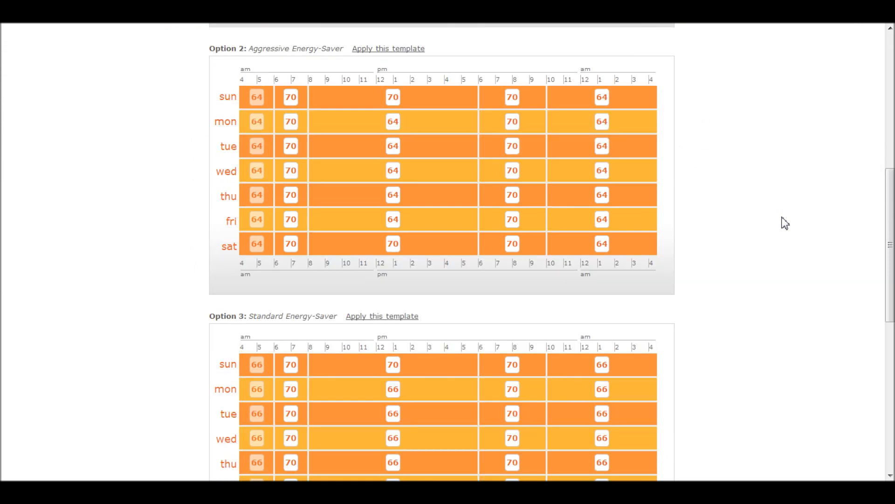
scroll("down", 3)
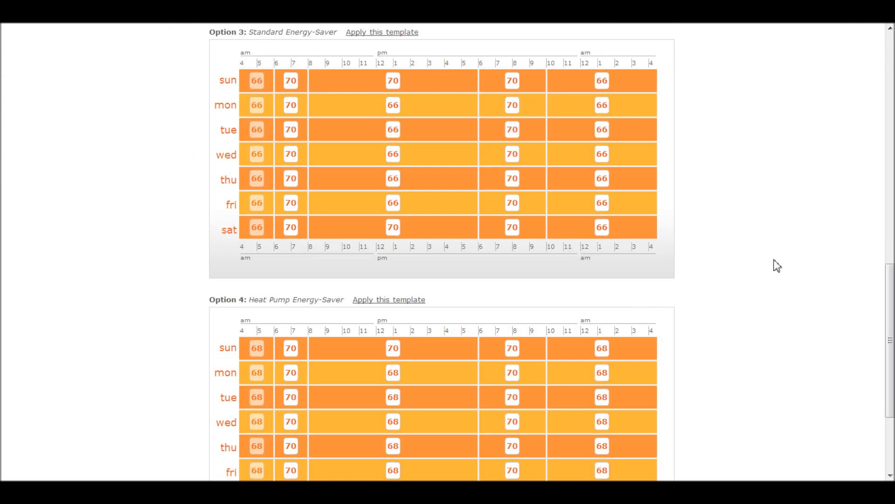
scroll("up", 3)
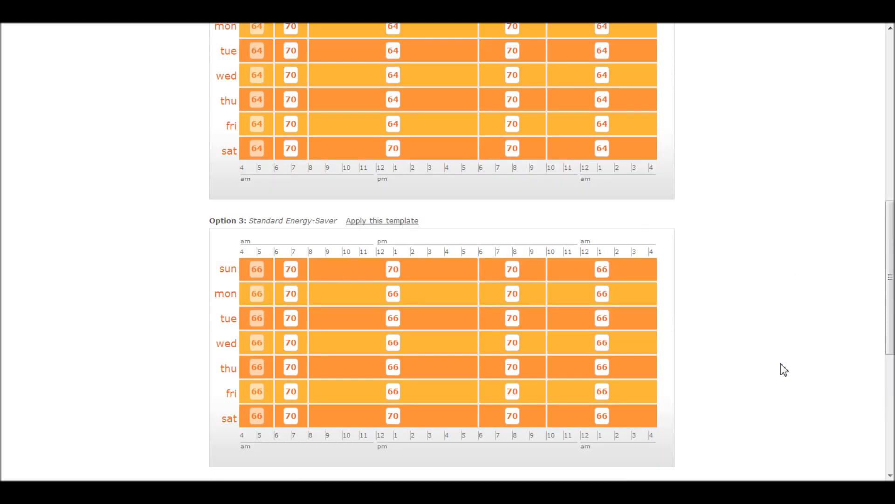
scroll("up", 3)
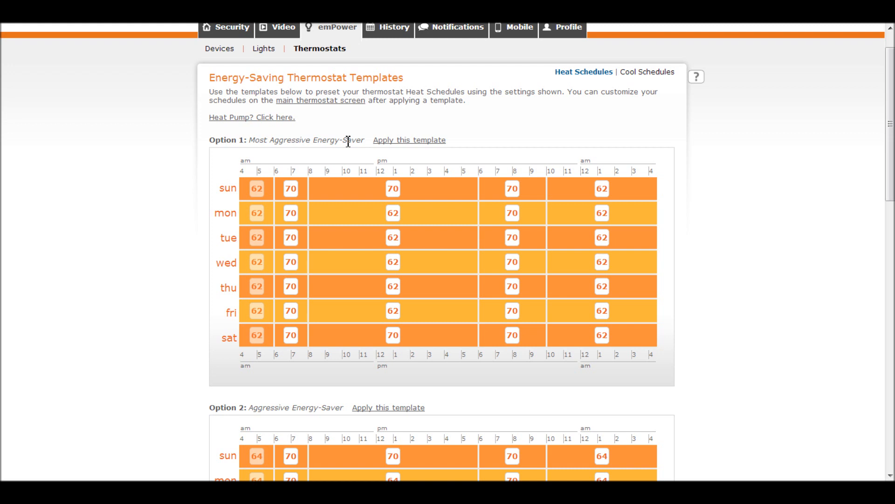
left_click(408, 140)
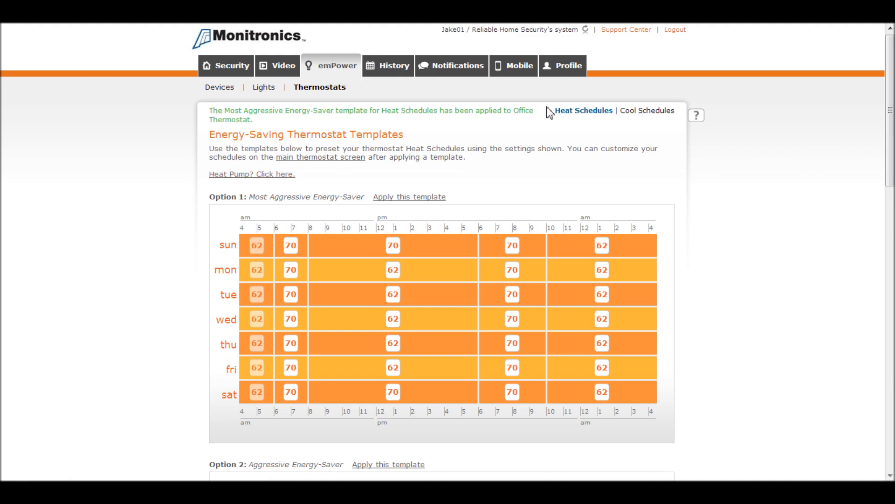
mouse_move(327, 93)
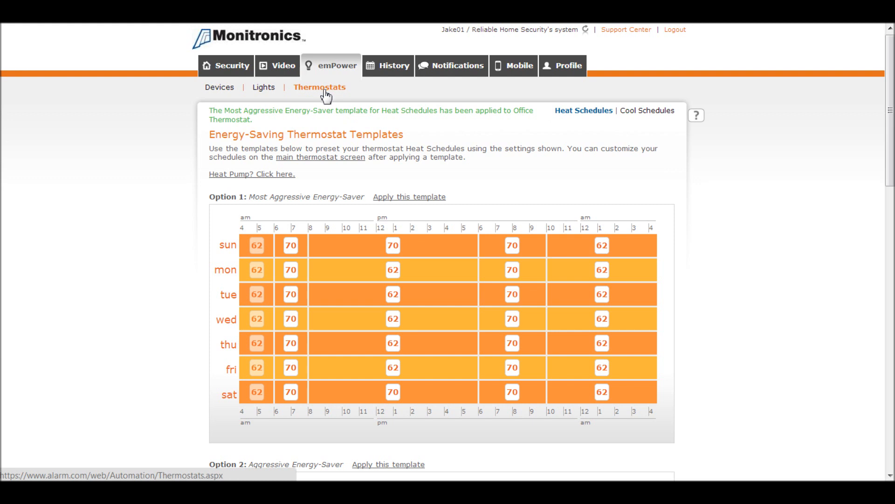
- Back on the schedule, lower Sunday's early-morning heat setpoint from 70 to 65
left_click(319, 87)
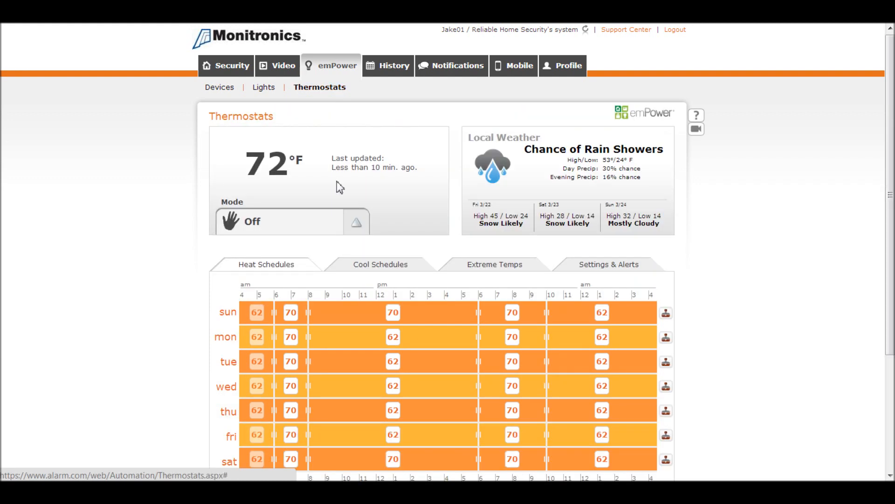
scroll("down", 3)
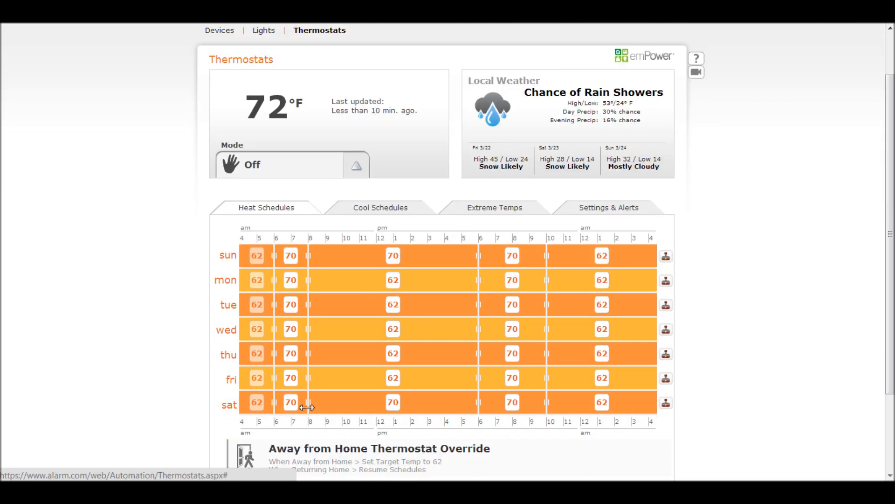
mouse_move(308, 304)
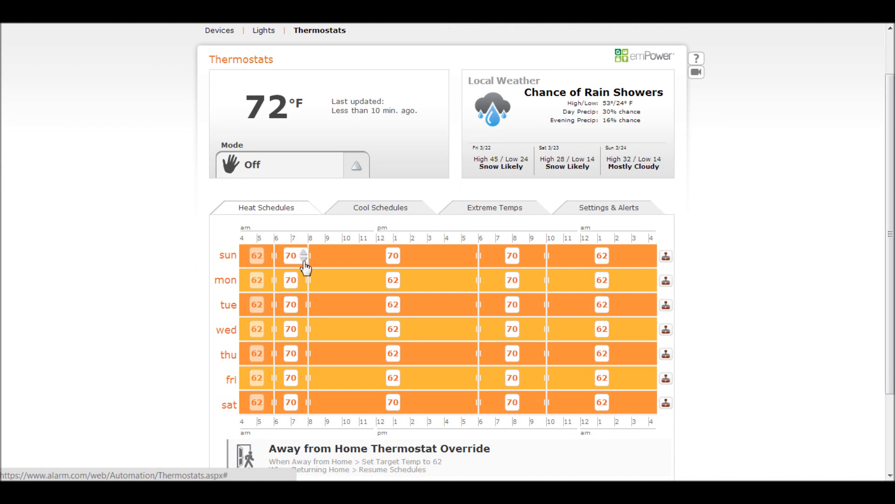
mouse_move(357, 279)
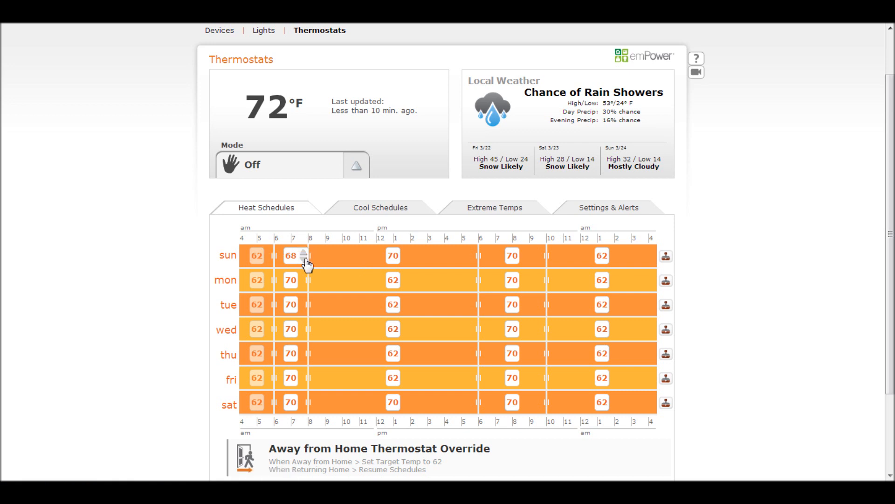
left_click(302, 261)
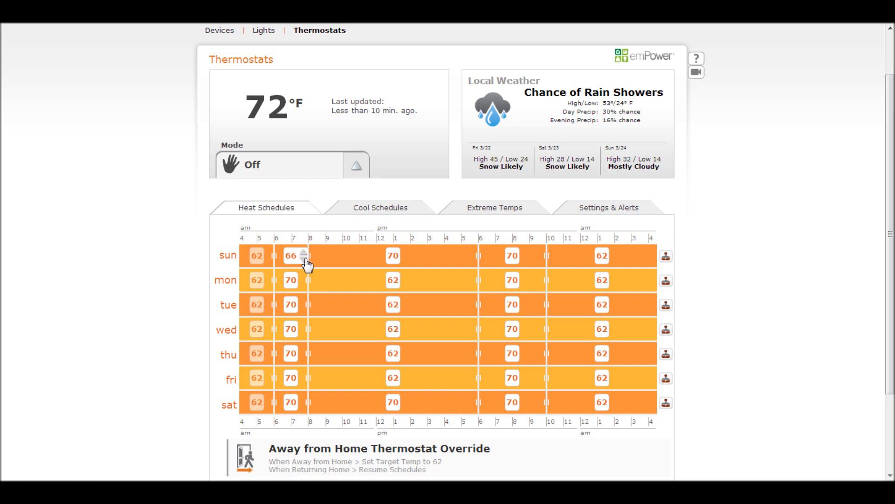
left_click(300, 257)
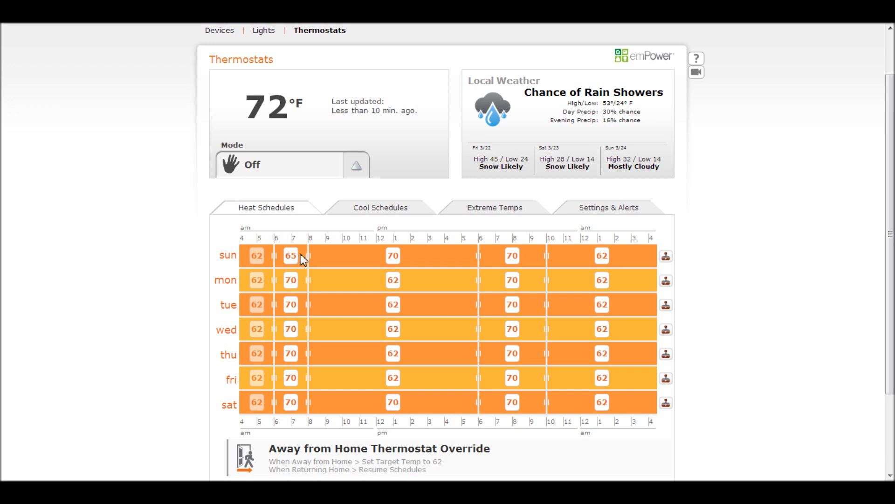
left_click_drag(303, 255, 368, 257)
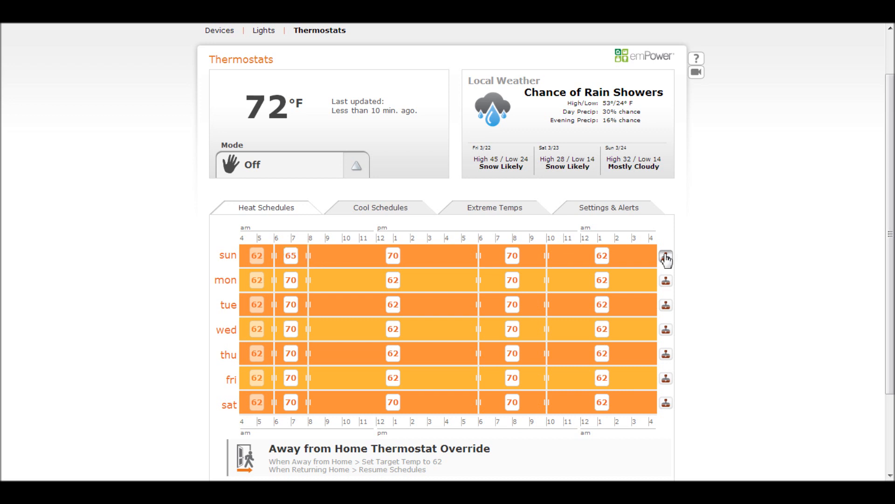
- Copy Sunday's heat schedule onto Saturday so its early-morning setpoint is 65
left_click(666, 257)
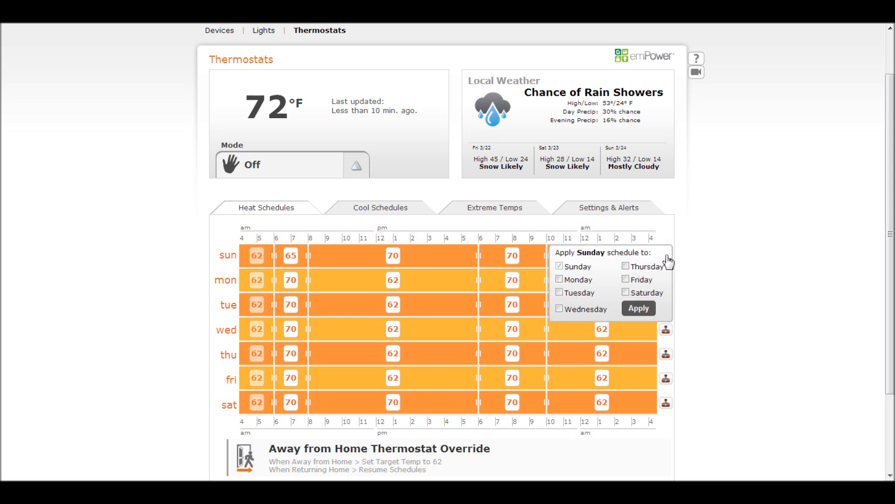
mouse_move(568, 268)
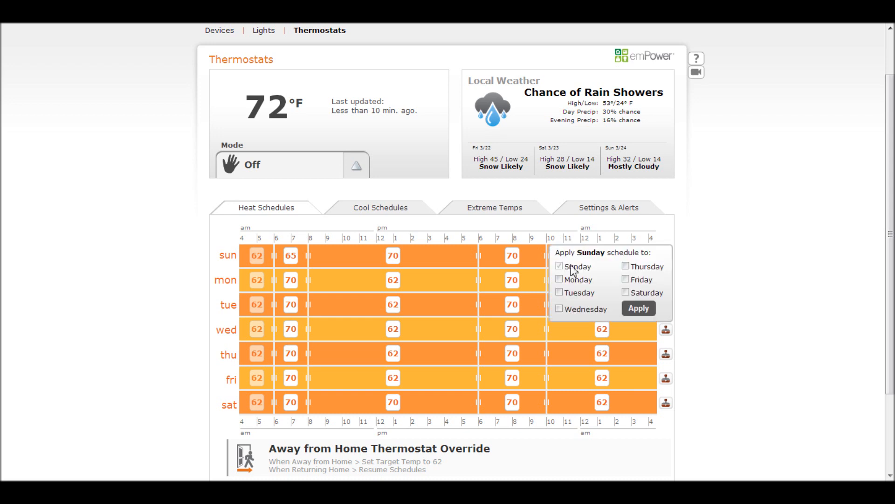
mouse_move(565, 317)
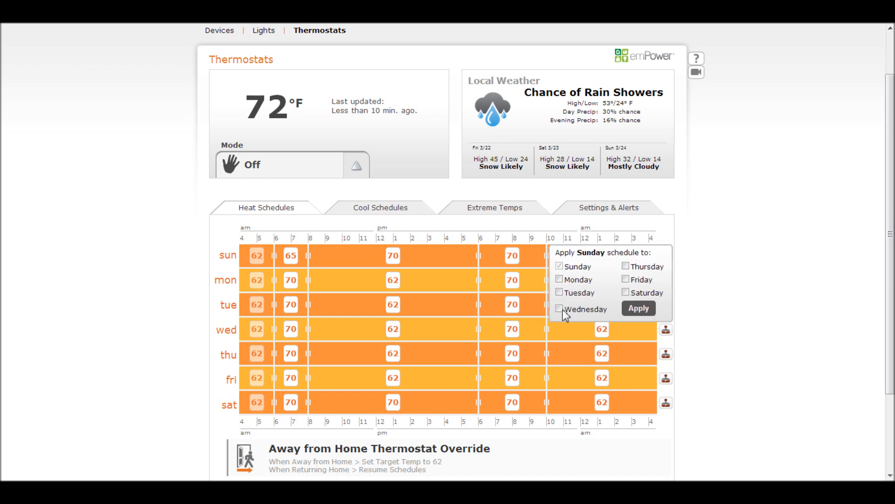
mouse_move(290, 355)
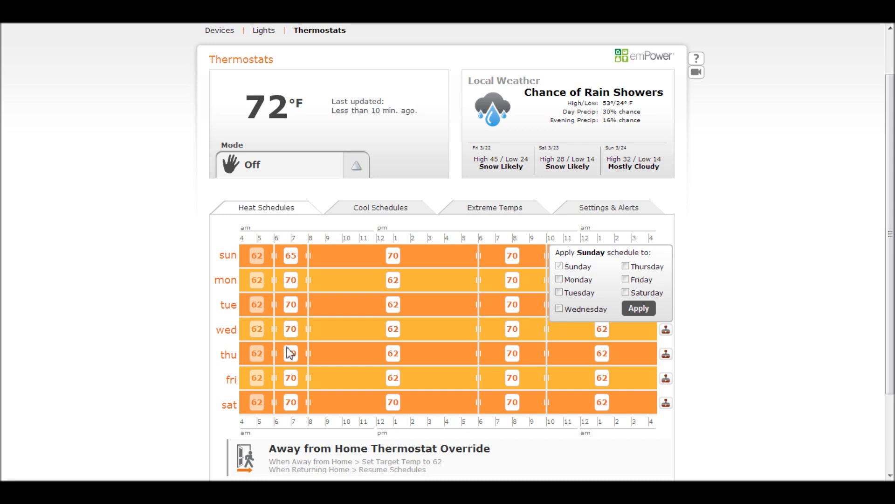
left_click(626, 292)
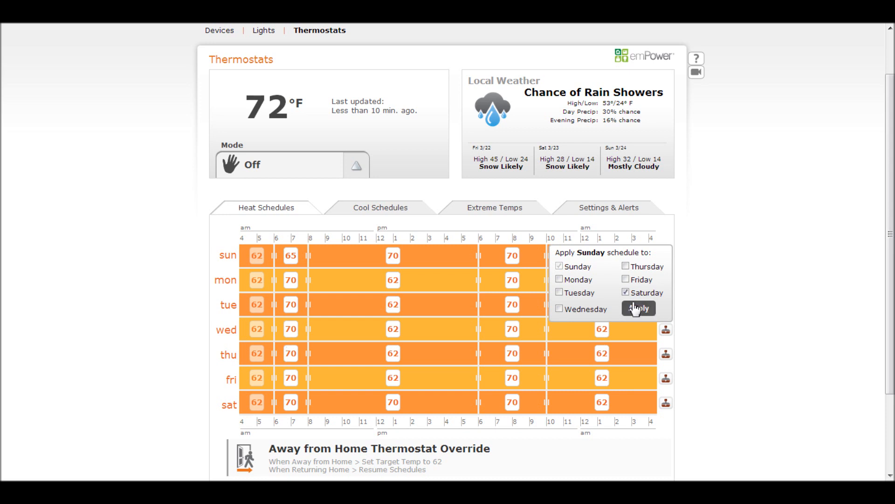
mouse_move(639, 317)
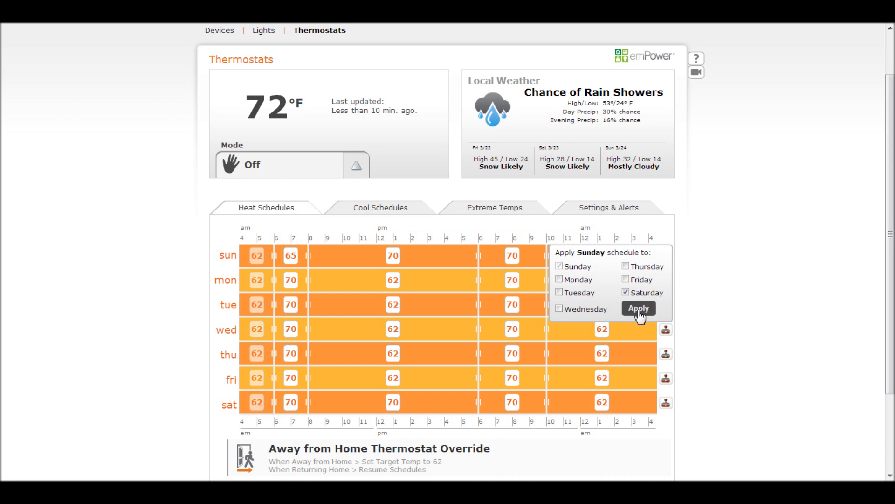
left_click(638, 308)
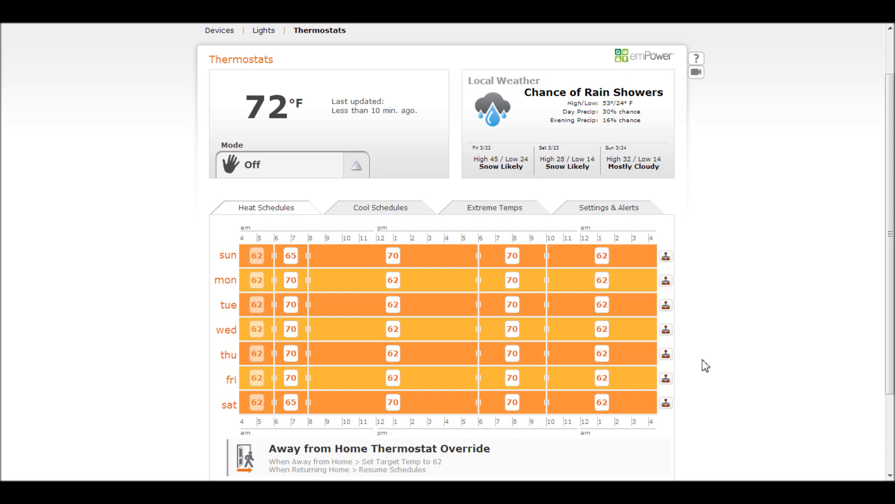
mouse_move(377, 213)
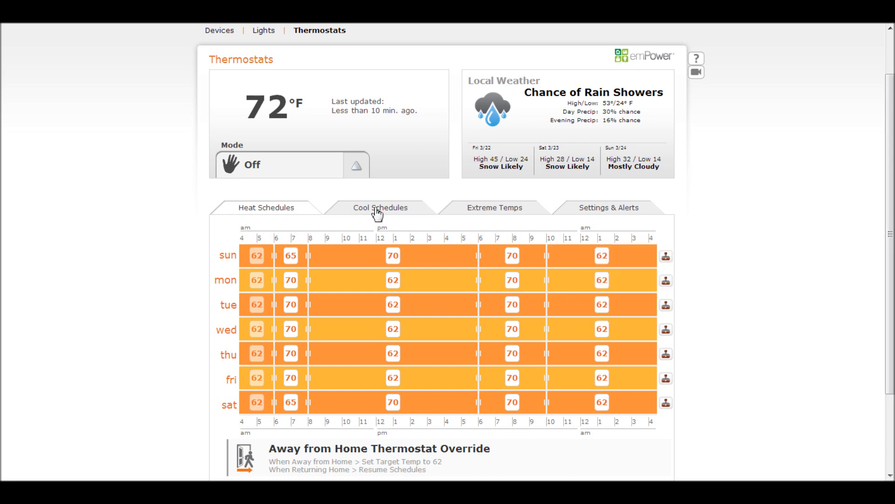
- Show the Cool Schedules grid and set the thermostat mode to Heat
left_click(380, 207)
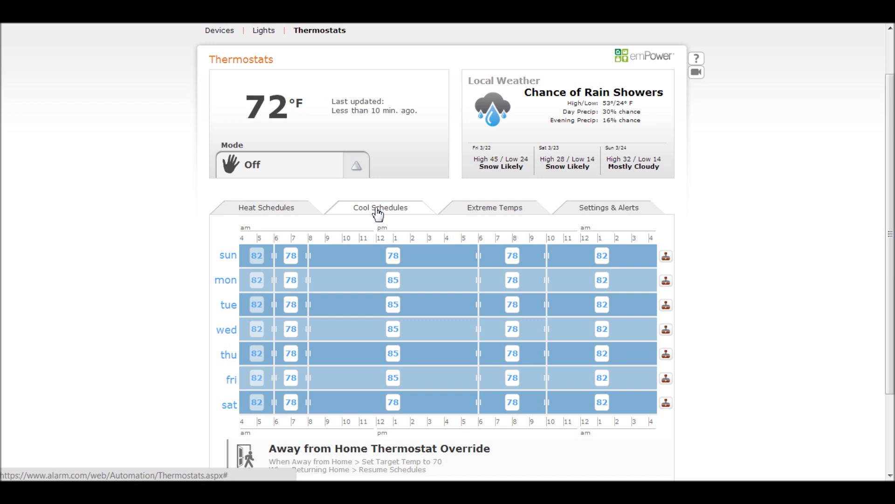
mouse_move(256, 235)
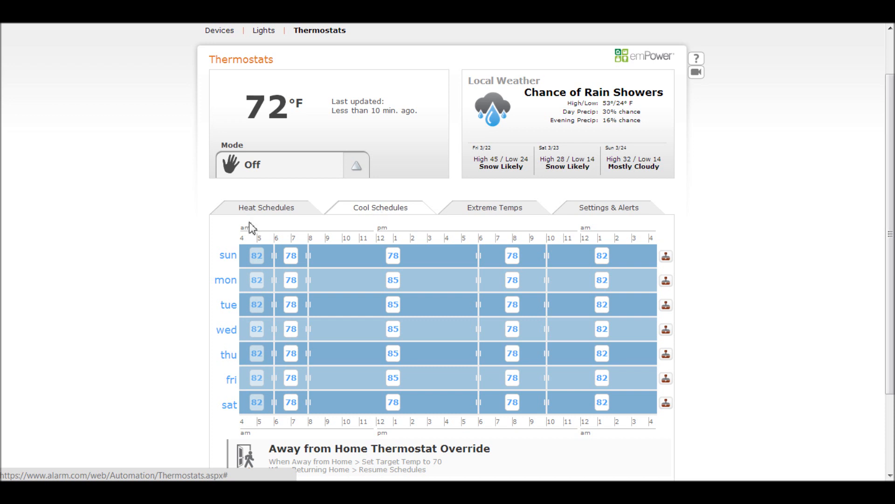
mouse_move(308, 329)
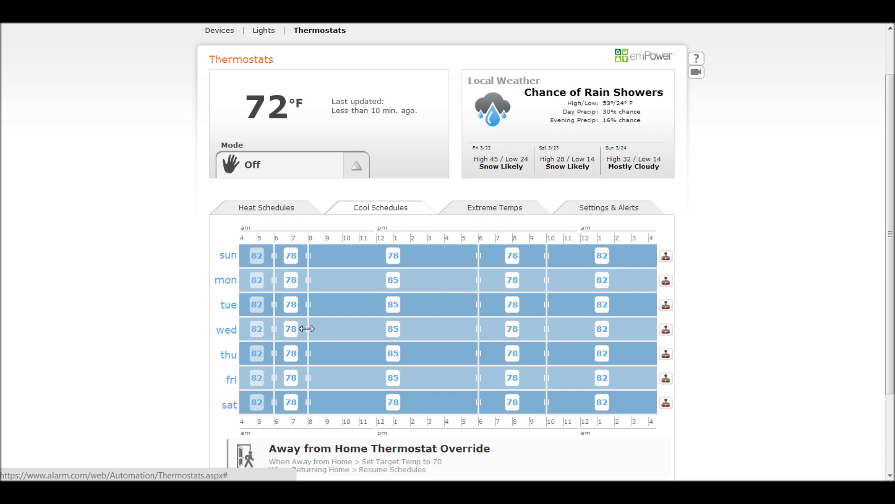
left_click_drag(306, 328, 320, 329)
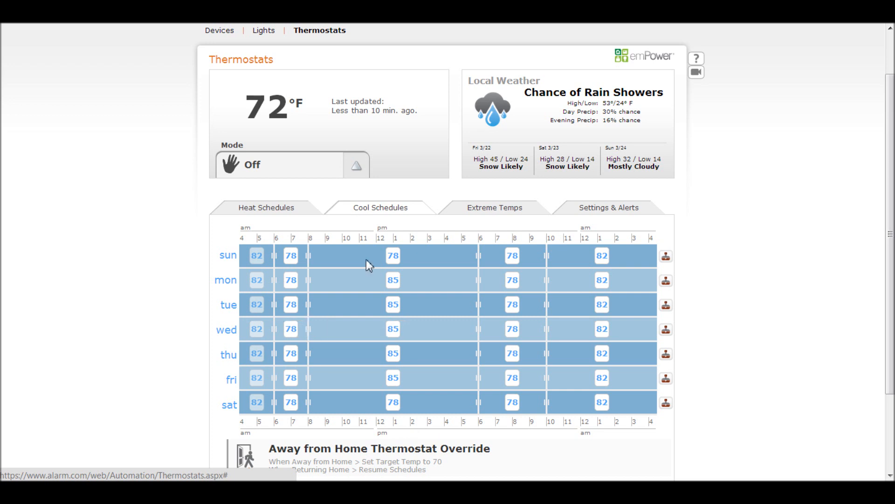
mouse_move(191, 207)
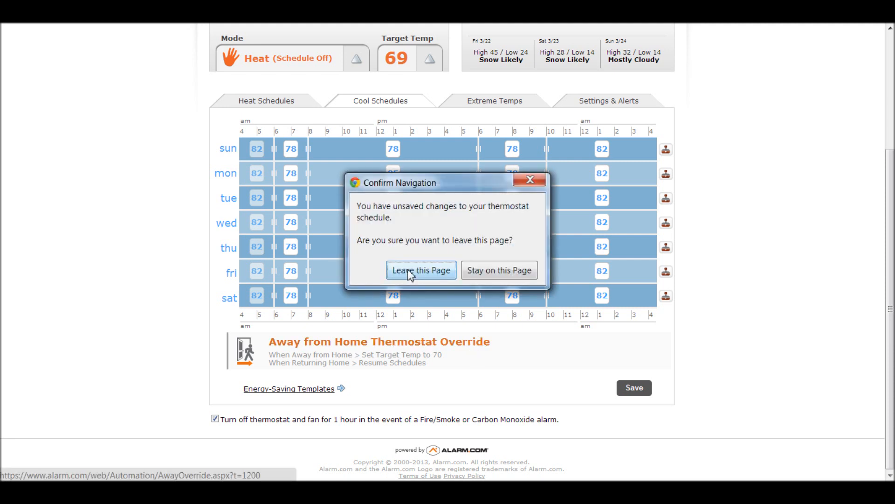
- Leave without saving, toggle the Away override off and on, and save it with Heat 62 / Cool 70
left_click(420, 270)
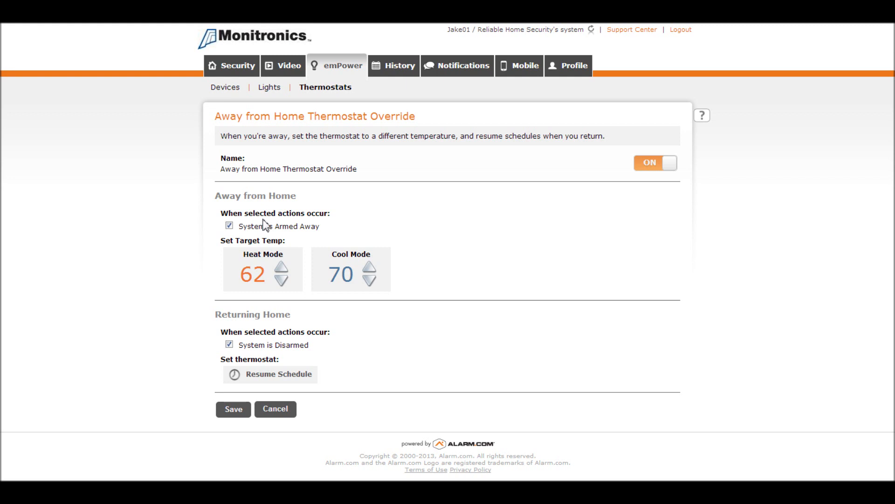
mouse_move(358, 238)
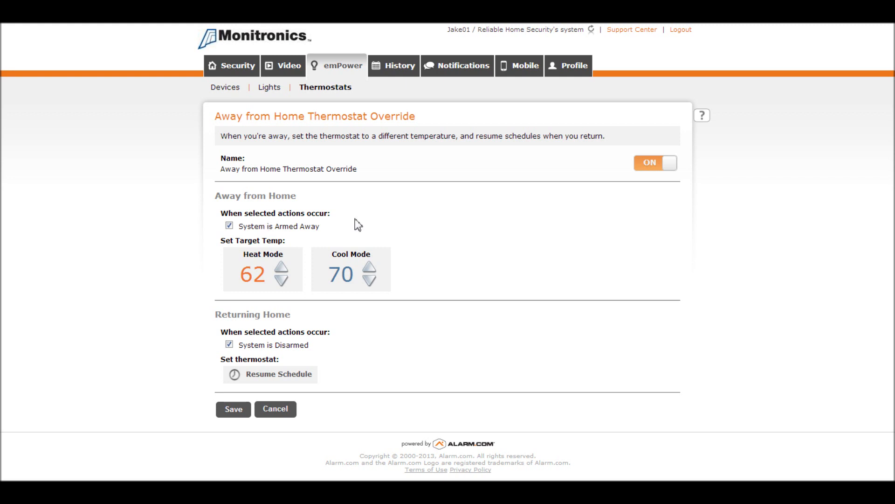
mouse_move(309, 245)
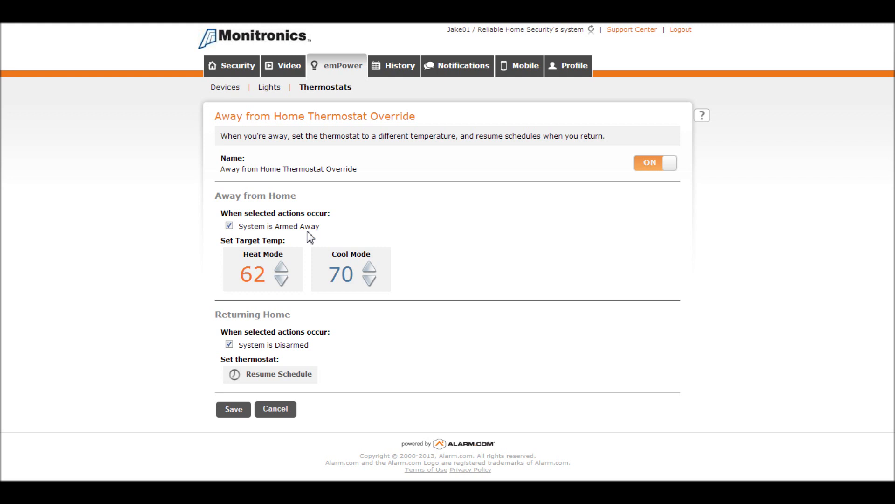
mouse_move(301, 253)
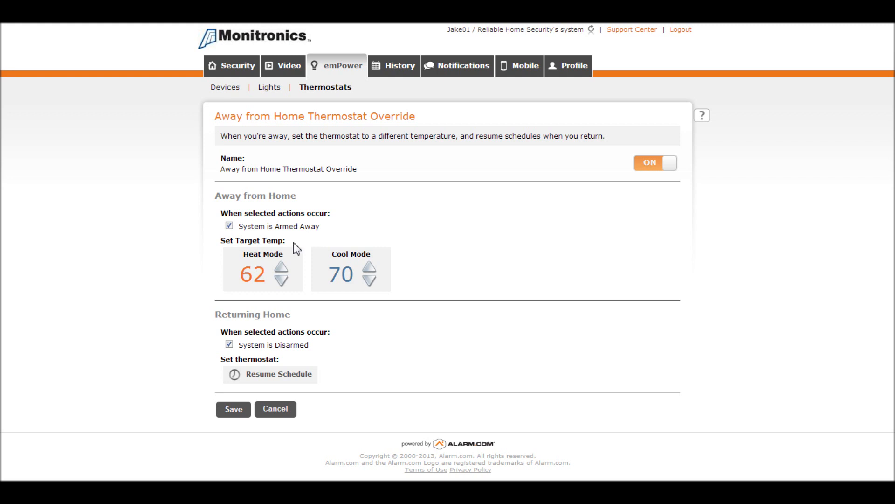
mouse_move(284, 281)
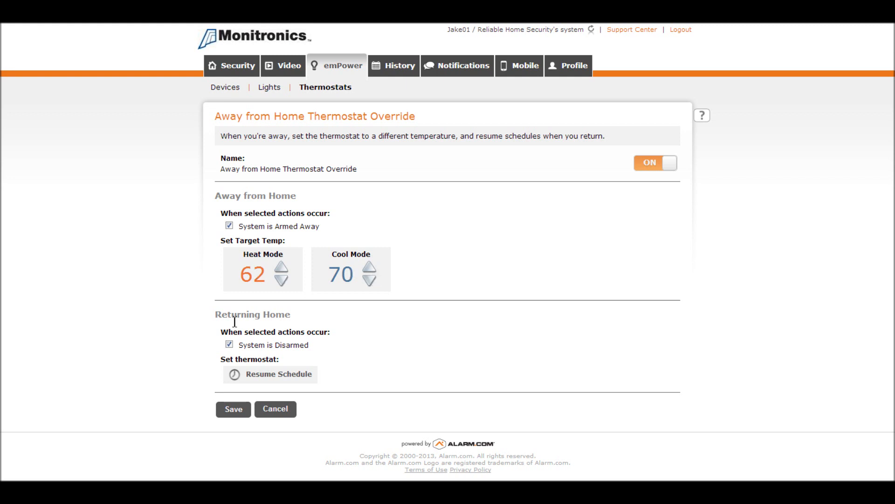
mouse_move(320, 362)
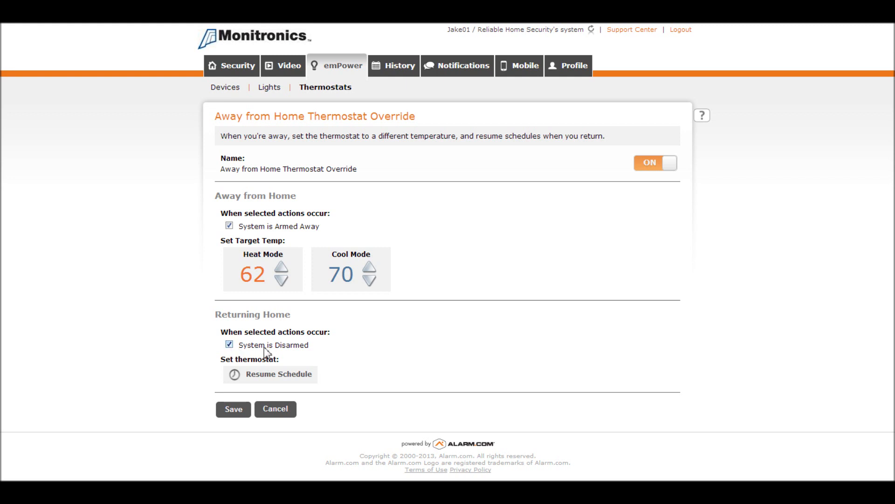
mouse_move(282, 360)
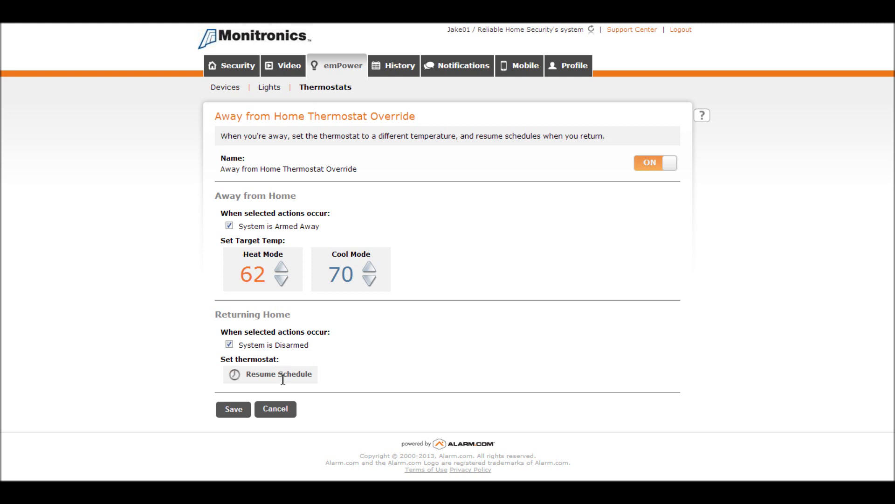
mouse_move(630, 174)
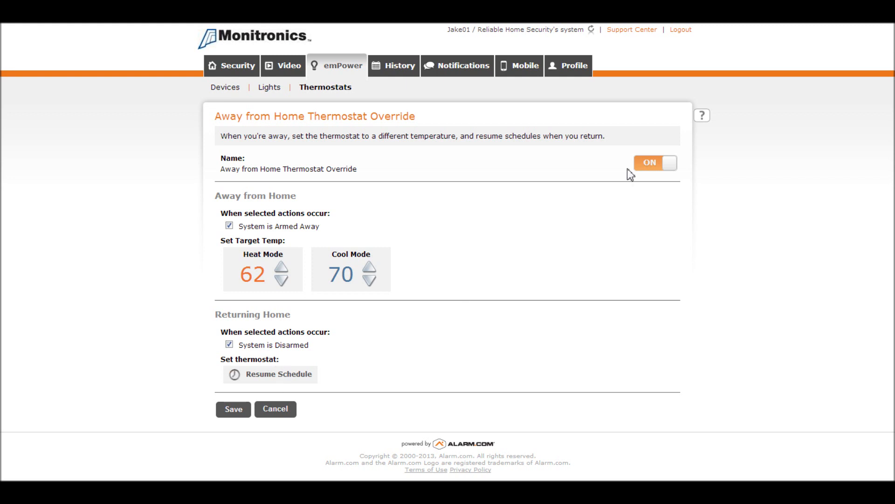
left_click(654, 162)
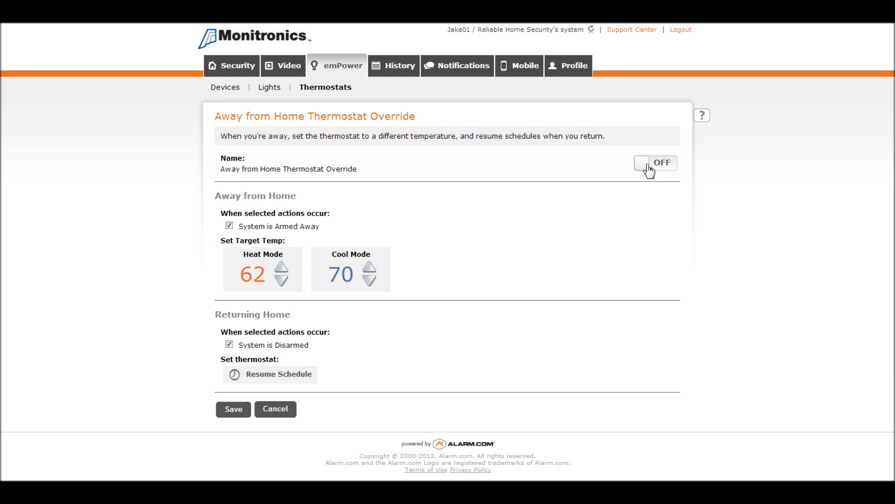
left_click(655, 162)
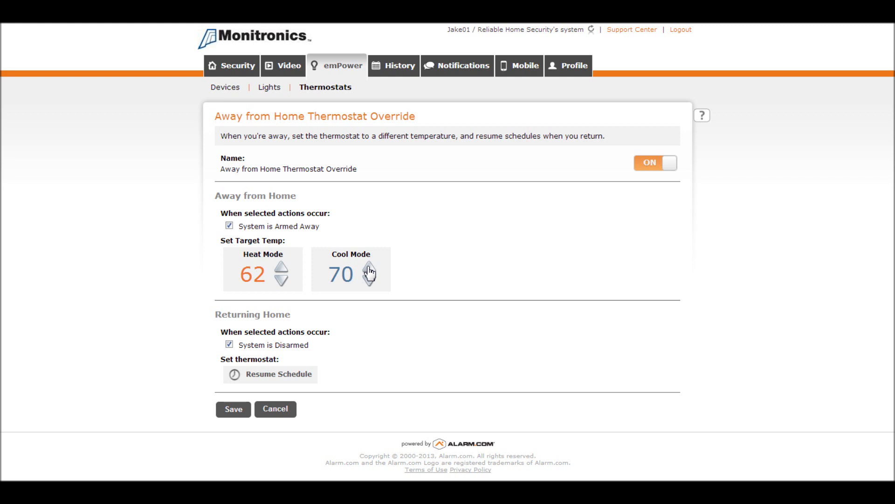
mouse_move(365, 278)
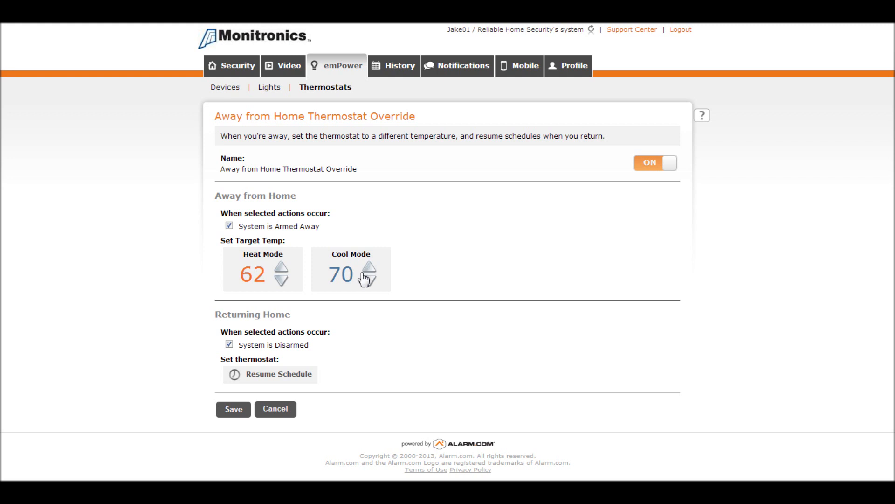
mouse_move(237, 422)
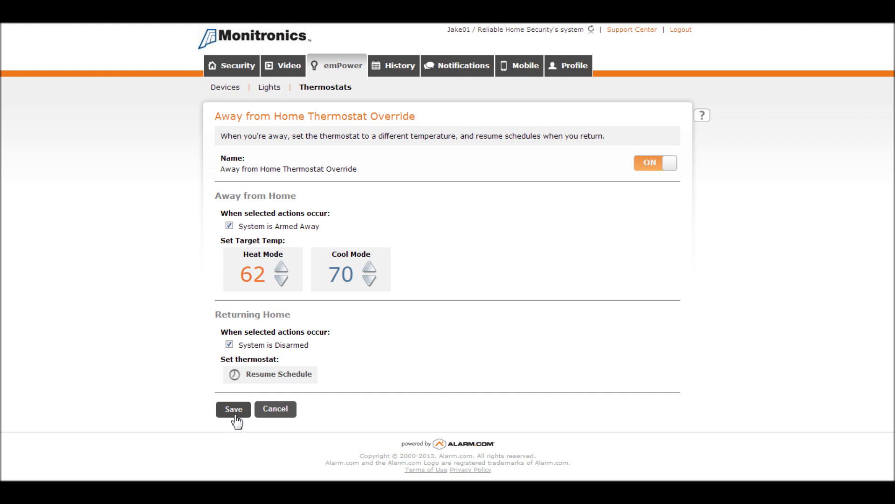
mouse_move(238, 422)
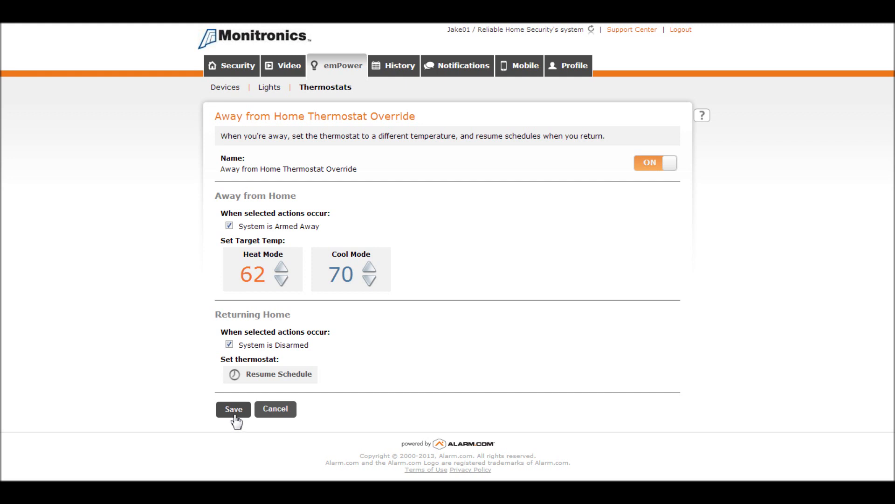
left_click(232, 410)
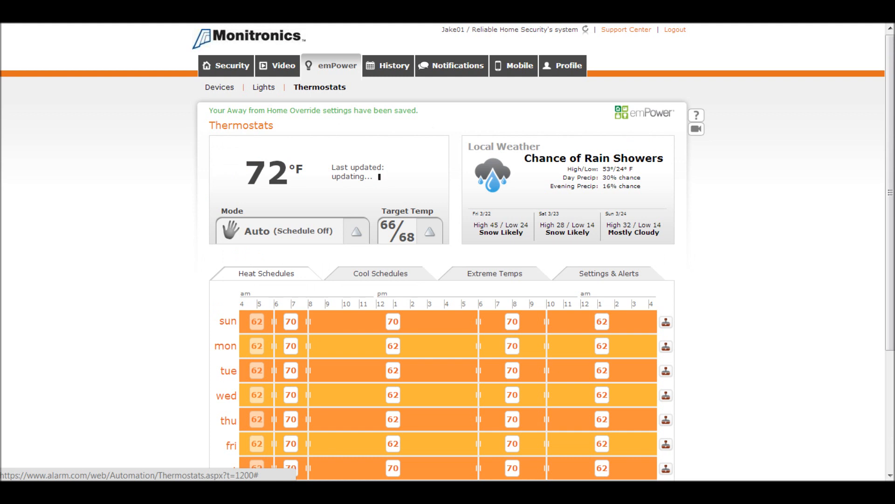
- View Extreme Temps, slide the high threshold to 91° and return it to 100°
scroll("down", 3)
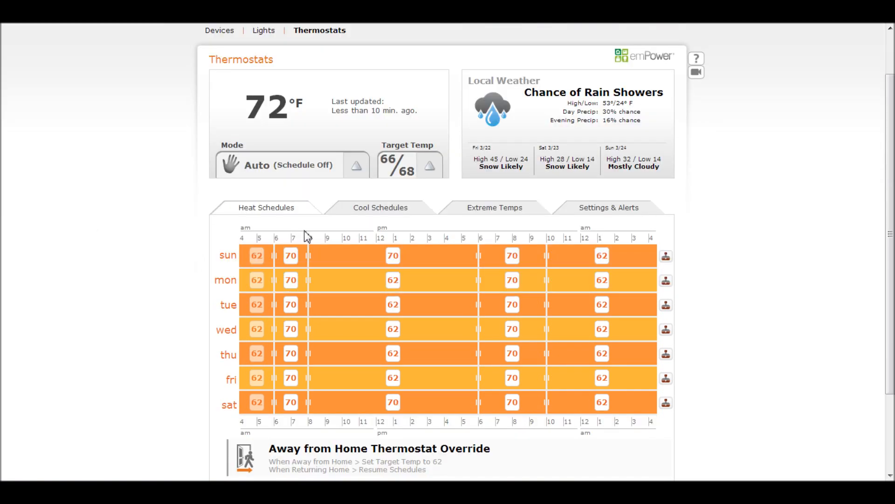
mouse_move(504, 220)
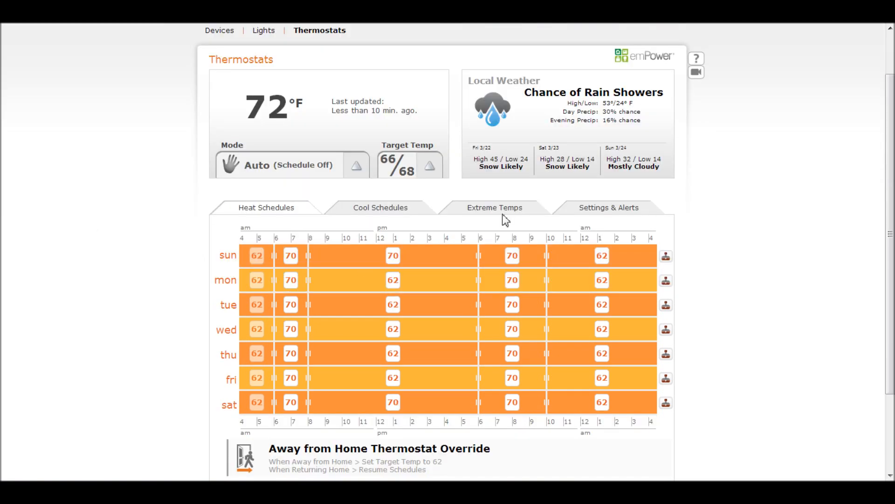
left_click(495, 207)
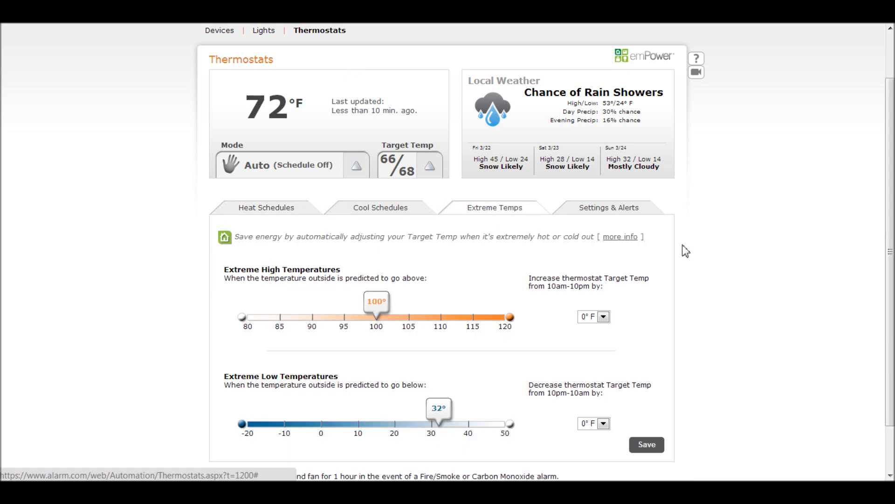
mouse_move(762, 270)
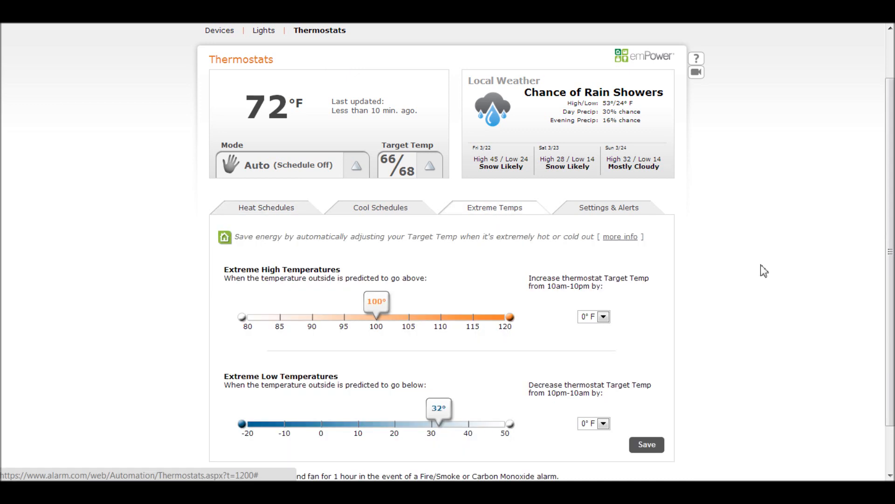
mouse_move(462, 104)
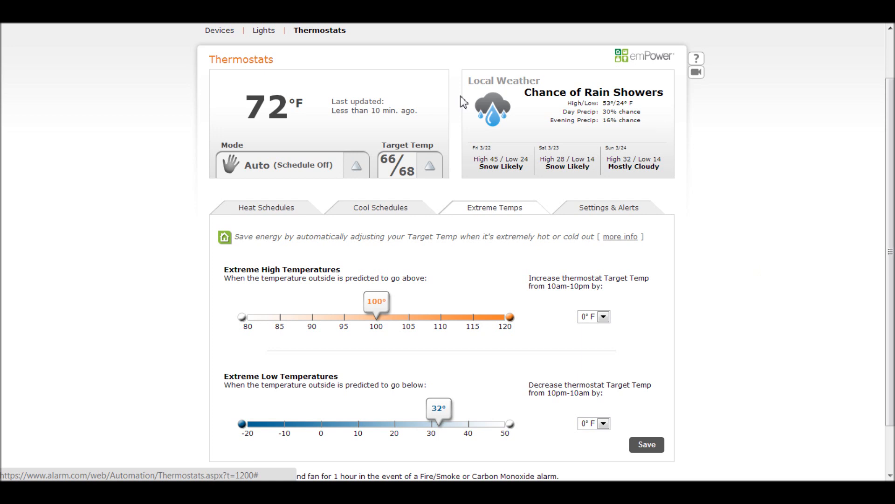
mouse_move(557, 72)
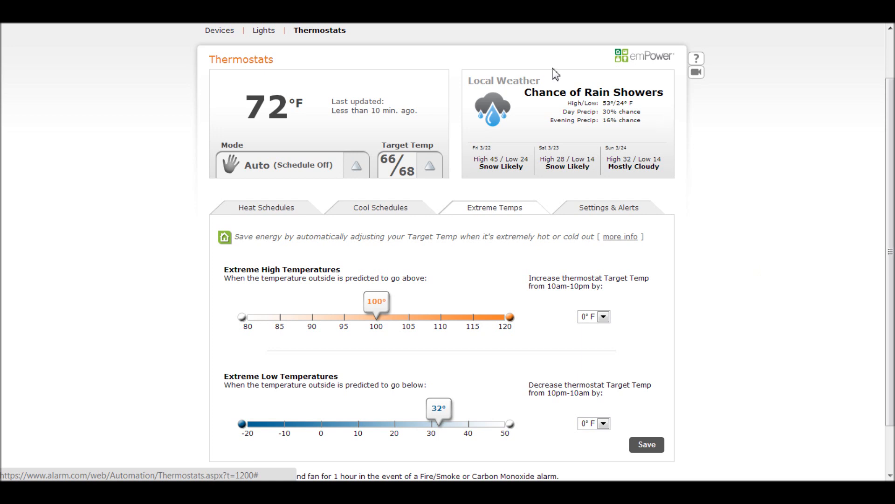
mouse_move(530, 190)
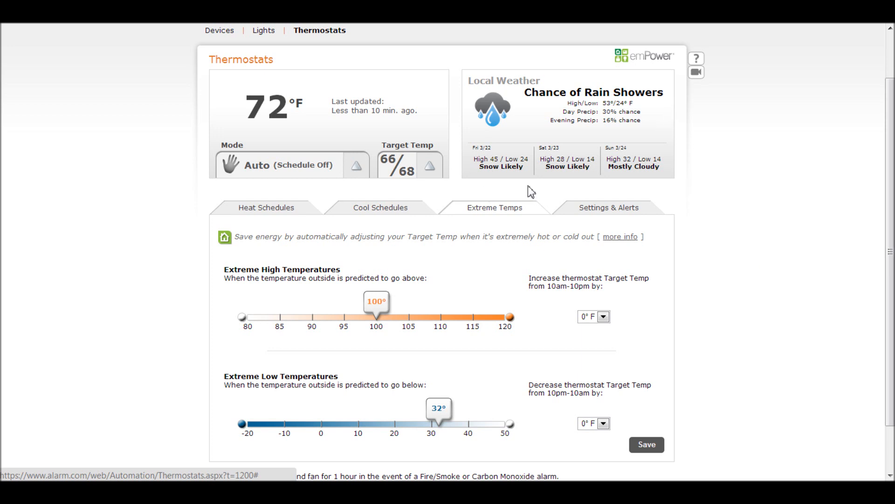
mouse_move(381, 307)
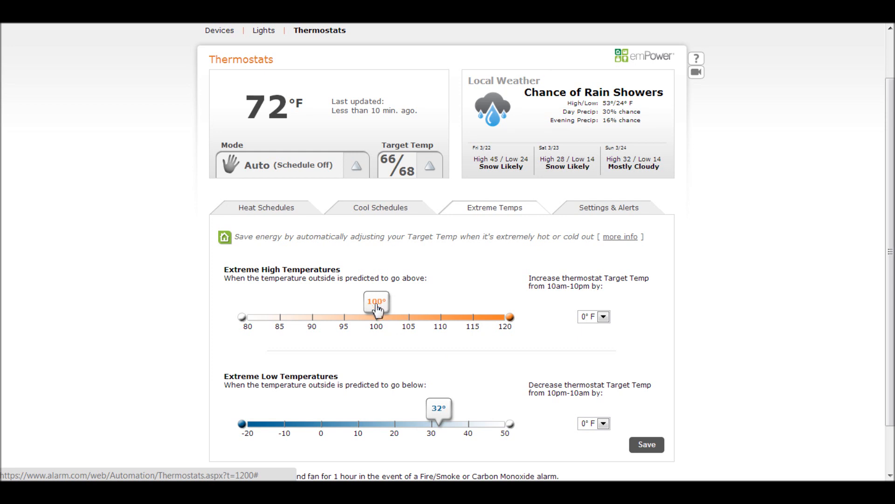
left_click_drag(376, 317, 317, 316)
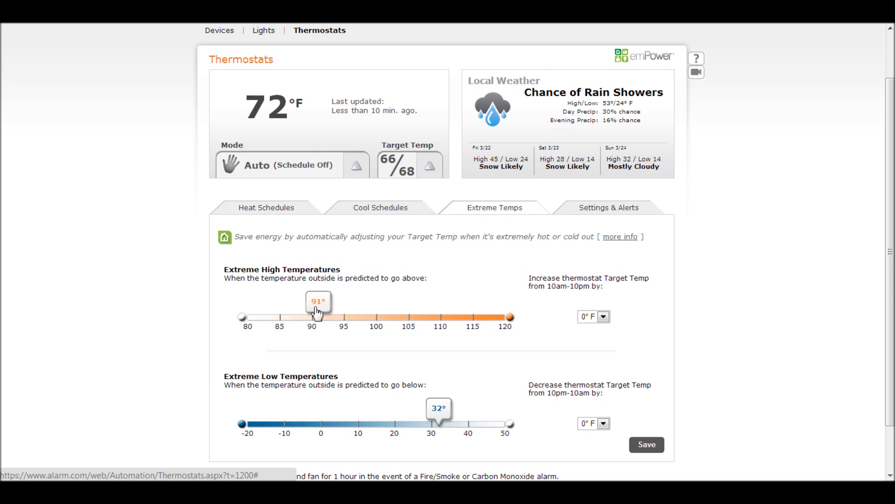
left_click_drag(318, 316, 375, 316)
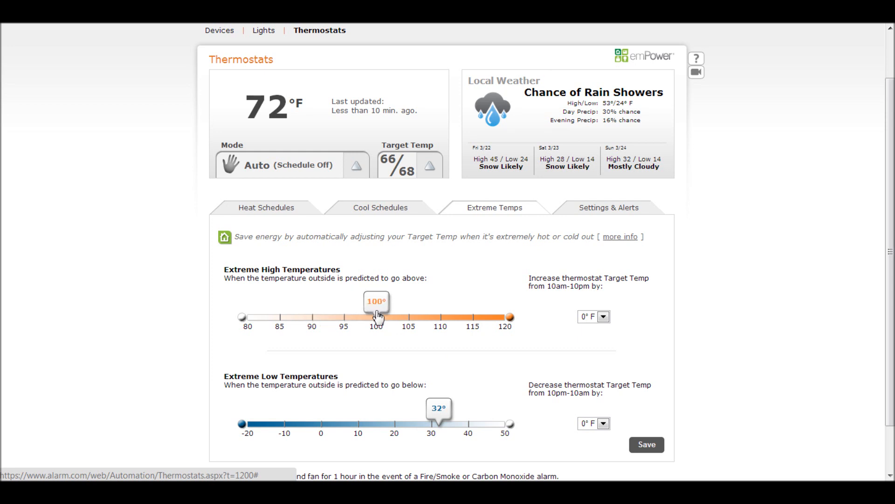
mouse_move(534, 306)
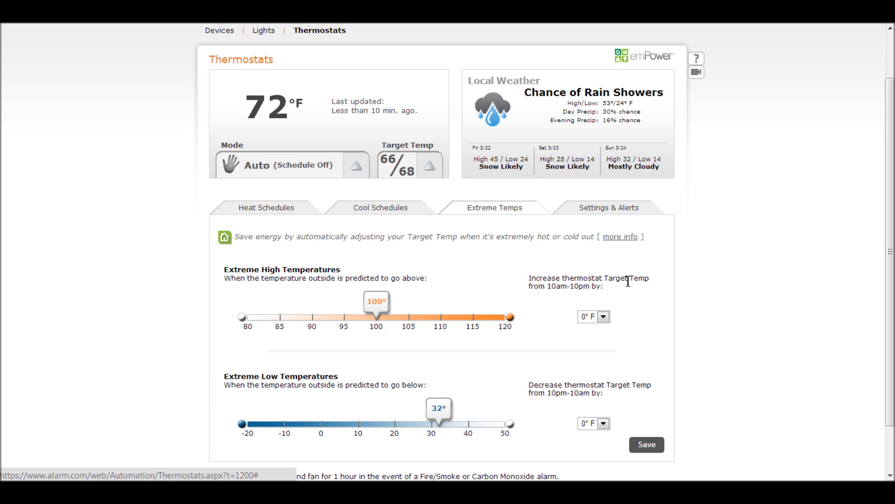
left_click(605, 316)
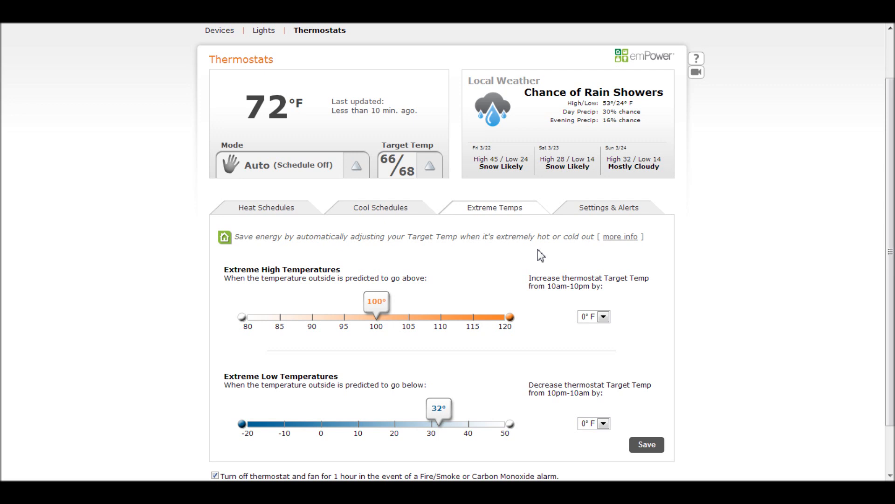
mouse_move(309, 395)
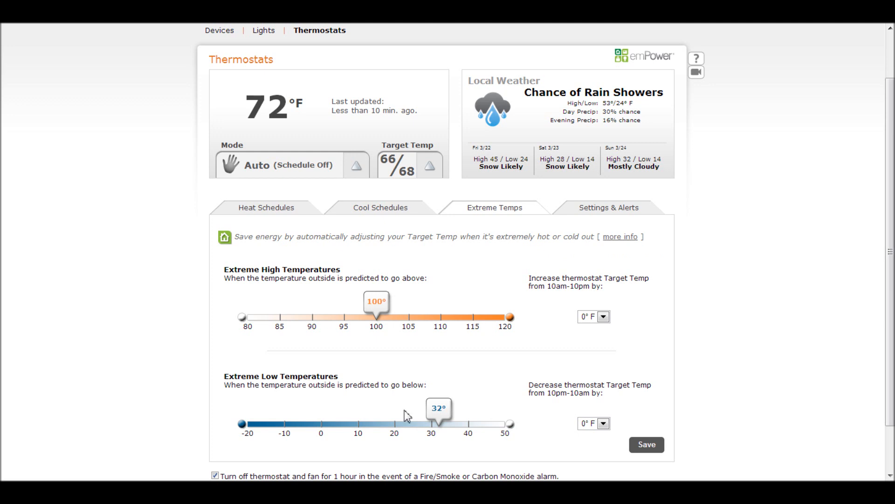
- Set the extreme low temperature threshold to 11° and save it
left_click_drag(431, 423, 329, 423)
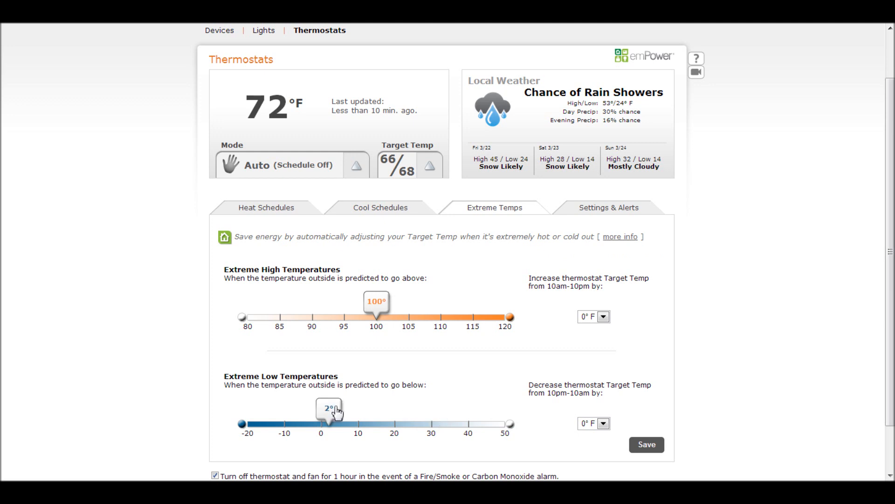
left_click_drag(328, 423, 361, 424)
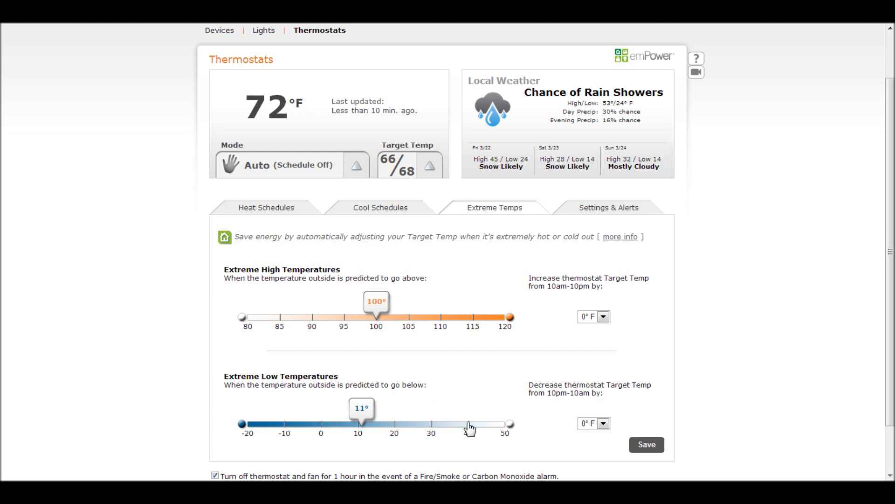
left_click(603, 316)
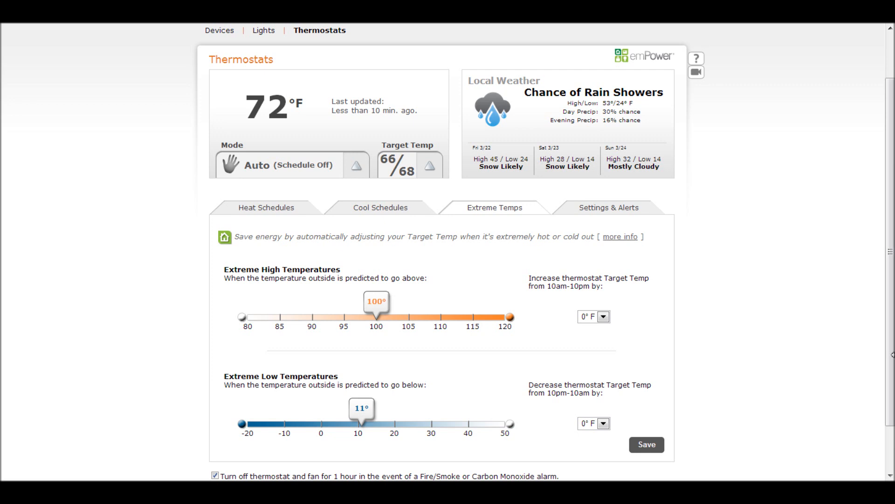
mouse_move(455, 43)
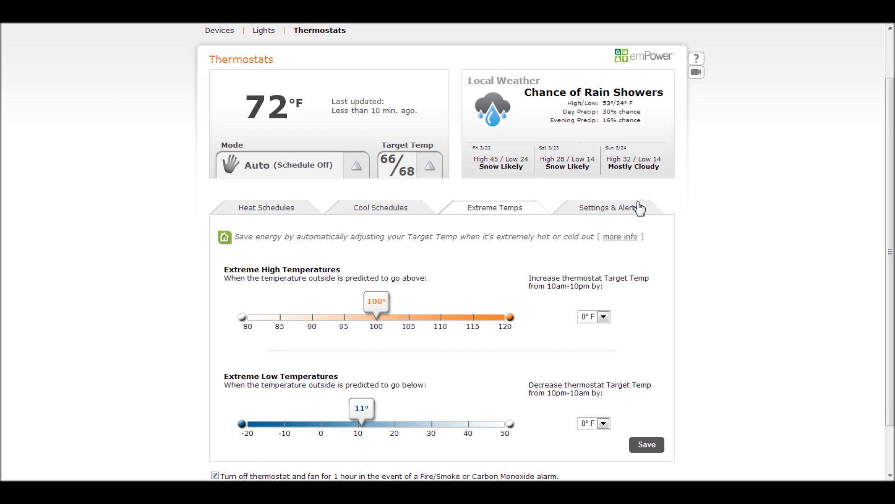
scroll("down", 3)
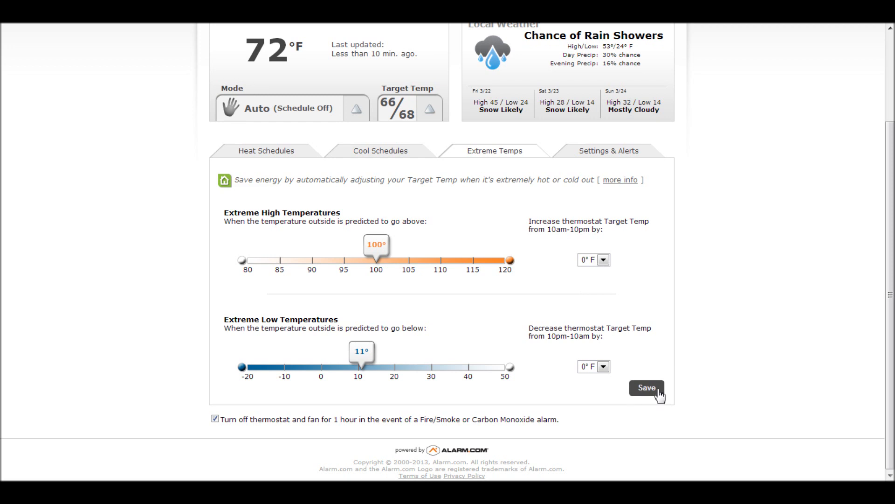
mouse_move(659, 399)
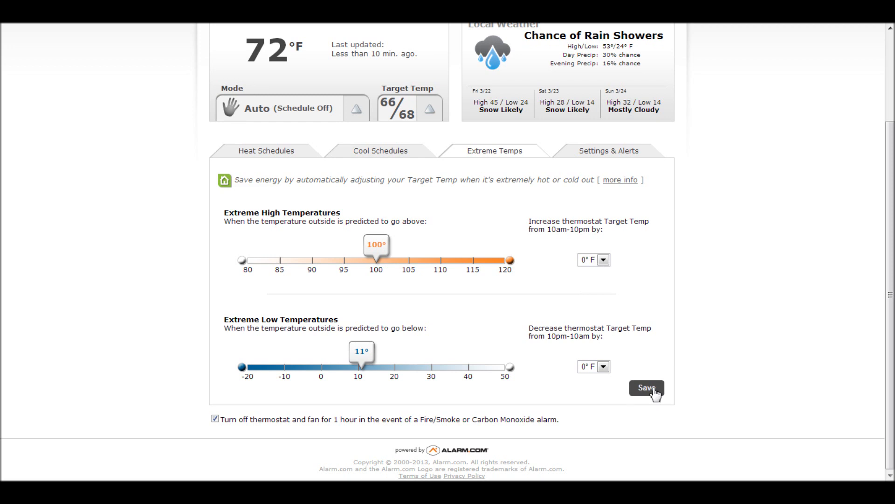
left_click(647, 388)
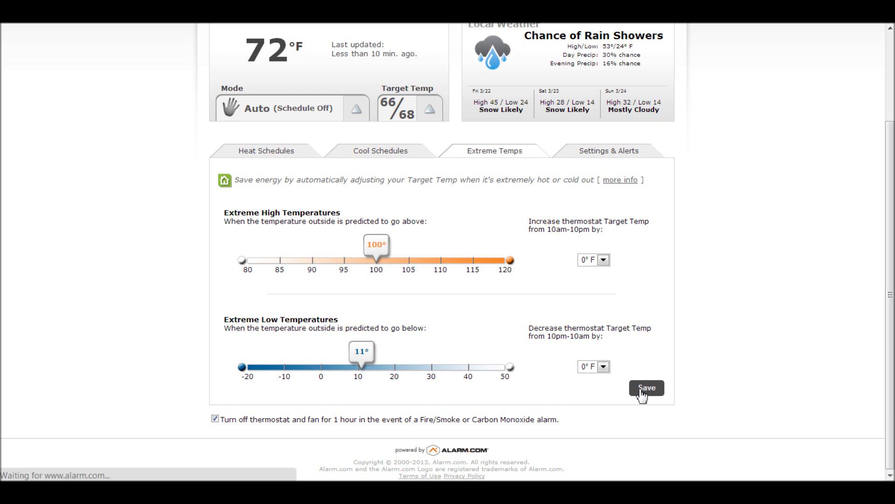
left_click(646, 387)
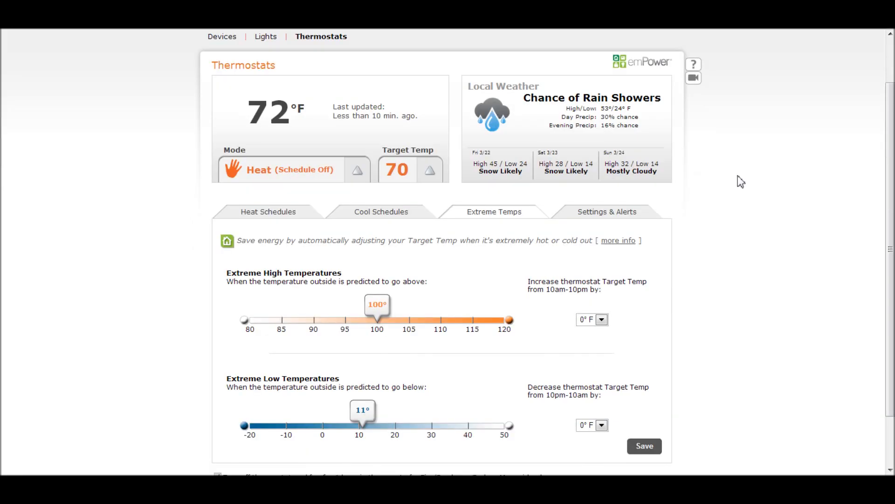
- View Settings & Alerts with Low 50 / High 78 and expand then collapse the Push Devices list
left_click(608, 212)
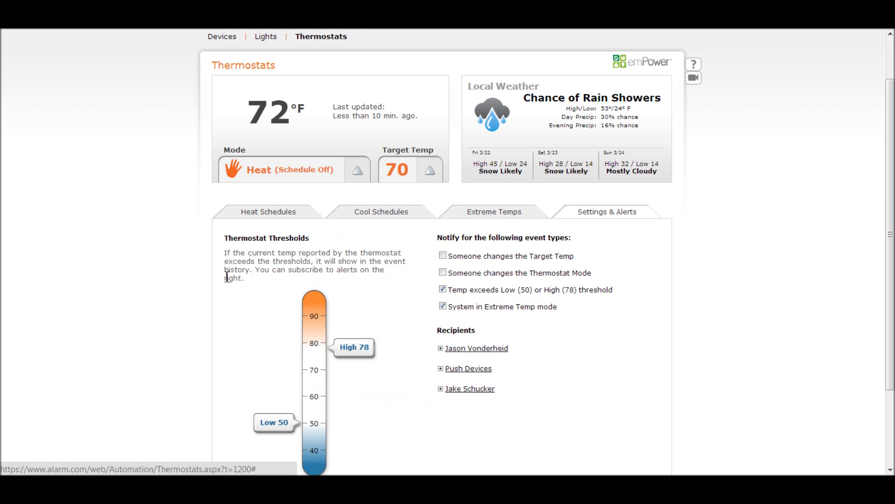
mouse_move(482, 314)
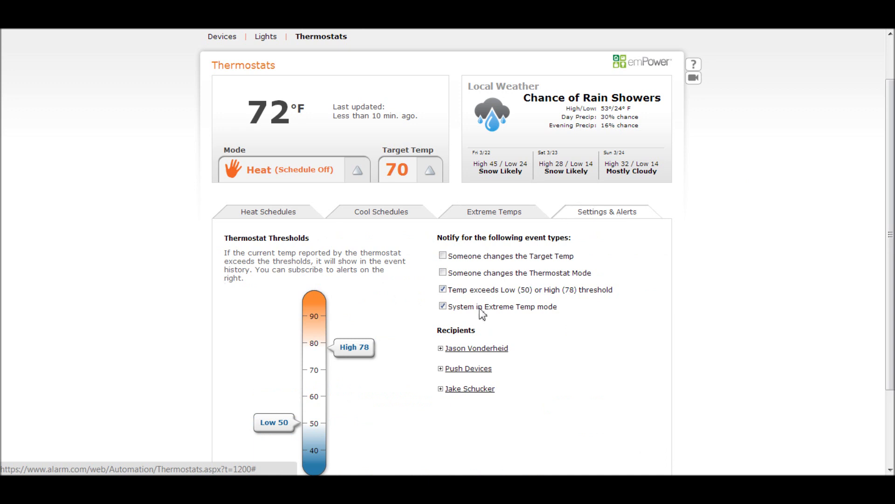
mouse_move(461, 353)
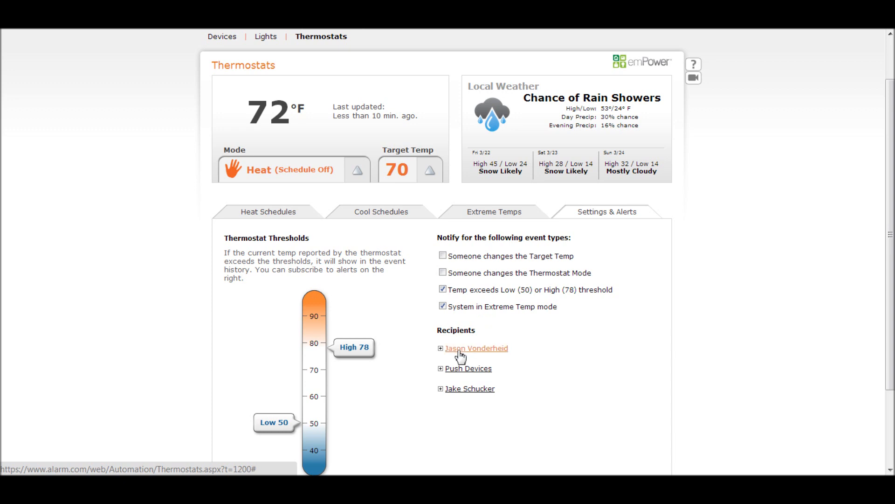
left_click(440, 369)
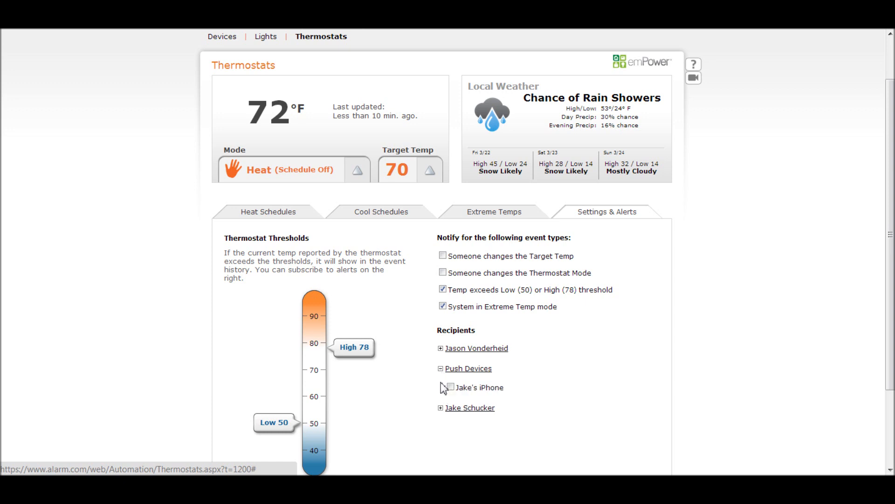
left_click(439, 369)
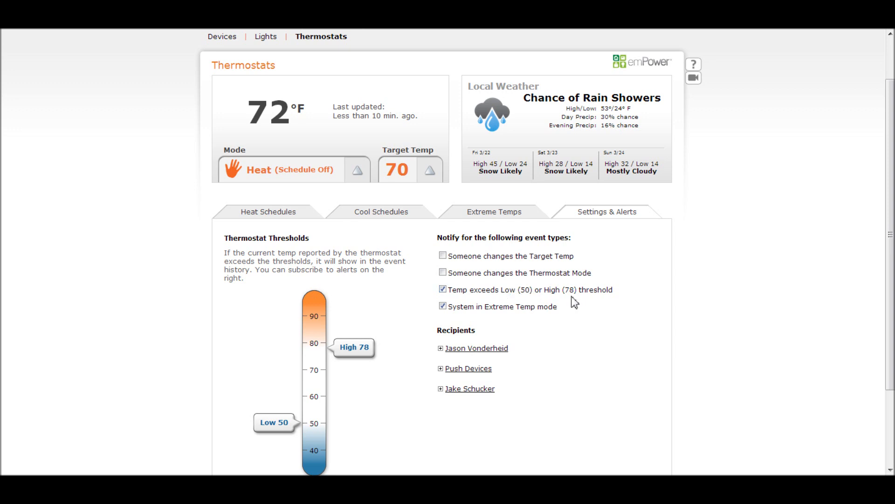
mouse_move(272, 423)
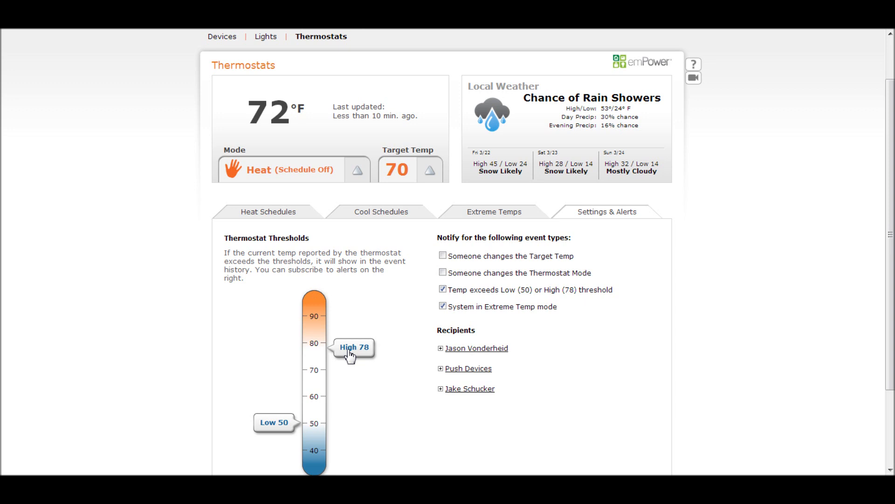
- Drag the thermostat alert markers to High 81 and Low 53, then scroll toward Save
left_click_drag(352, 347, 352, 314)
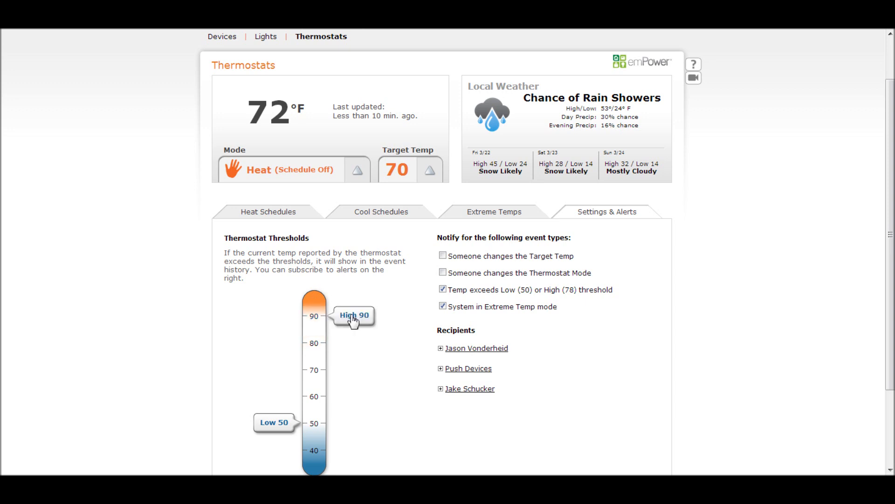
left_click_drag(354, 315, 353, 338)
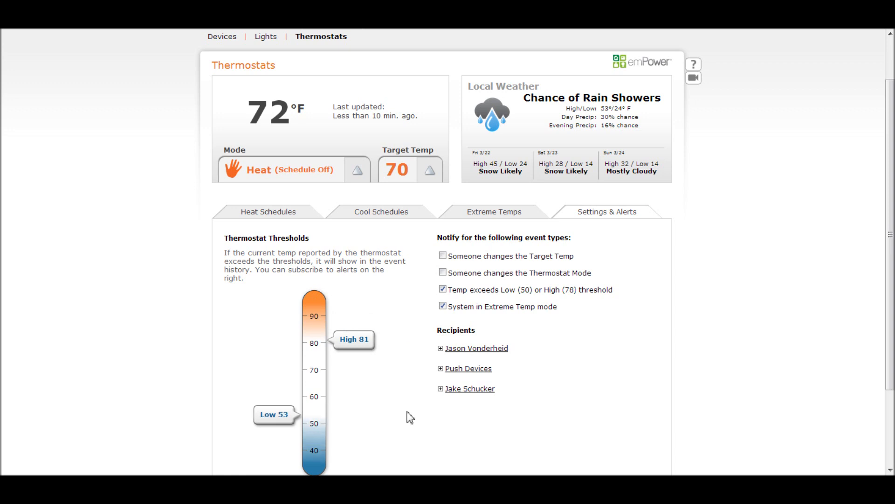
scroll("down", 3)
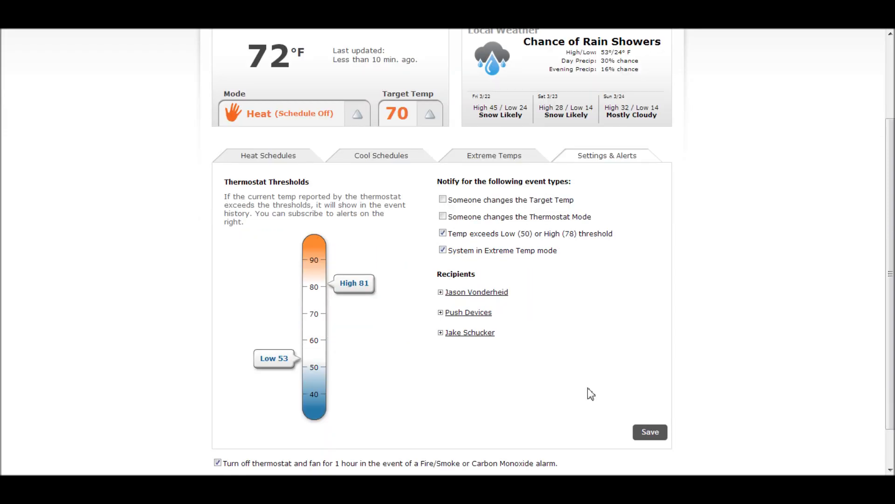
mouse_move(279, 314)
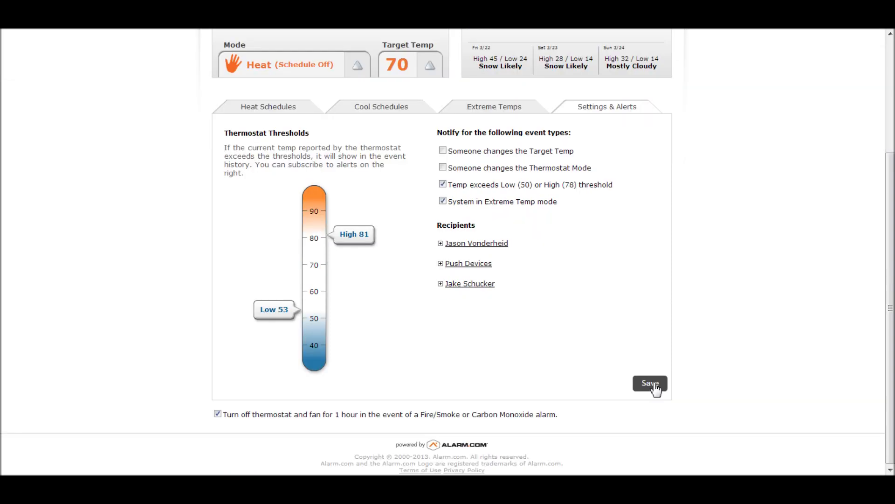
mouse_move(677, 184)
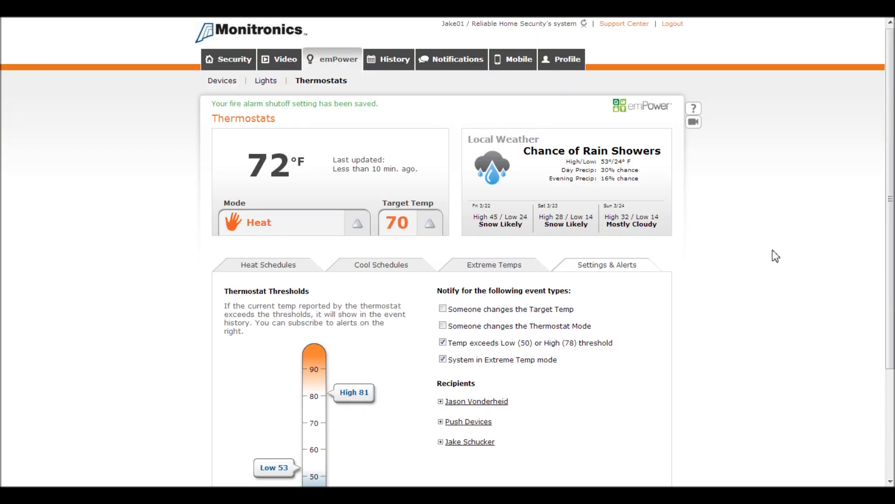
scroll("down", 3)
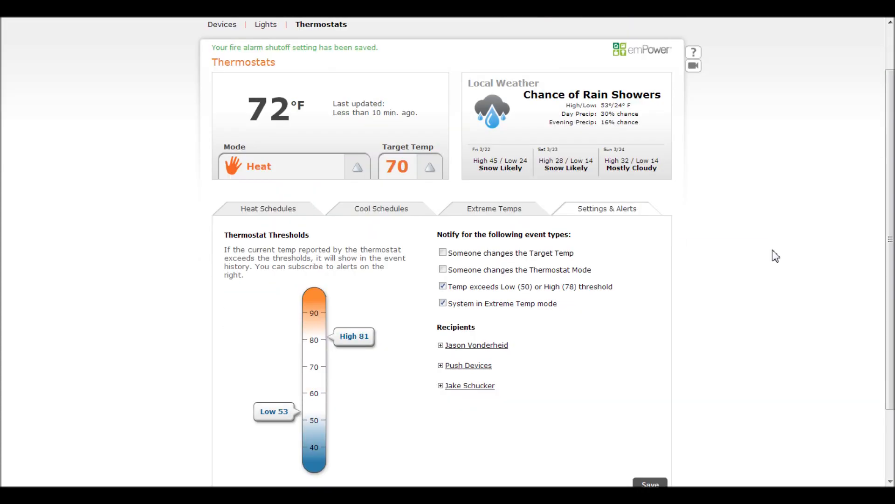
scroll("down", 3)
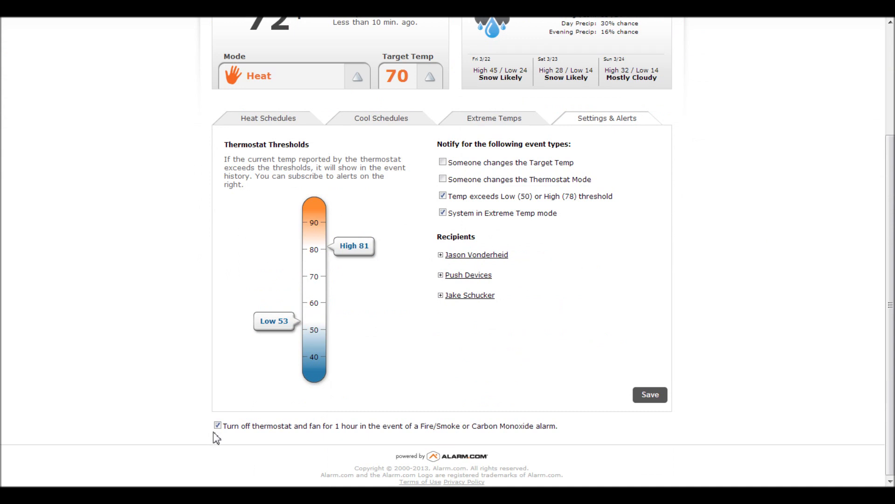
mouse_move(288, 448)
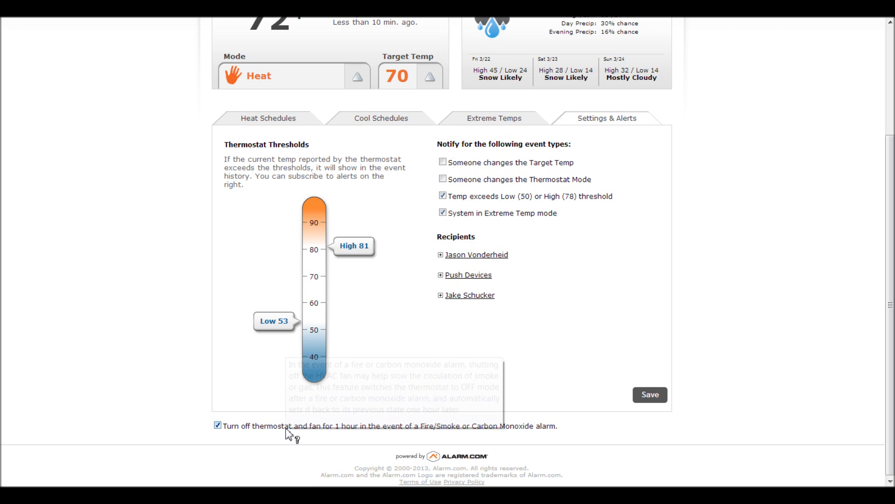
mouse_move(361, 464)
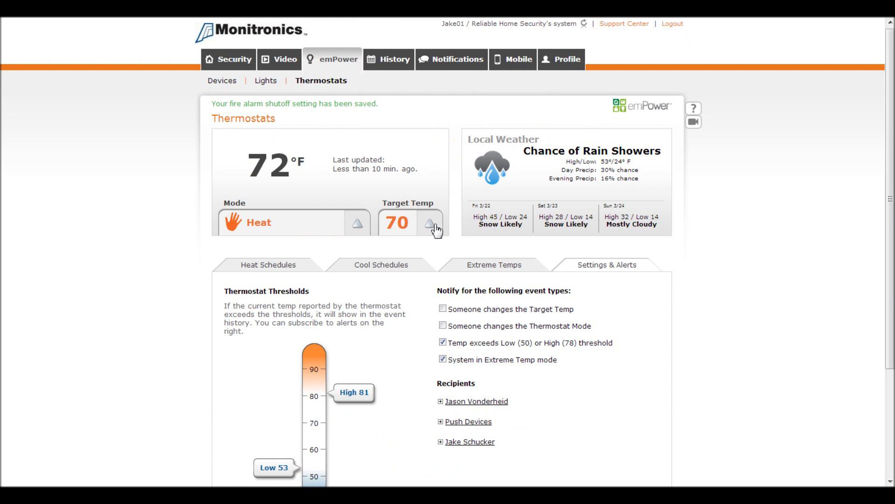
mouse_move(359, 228)
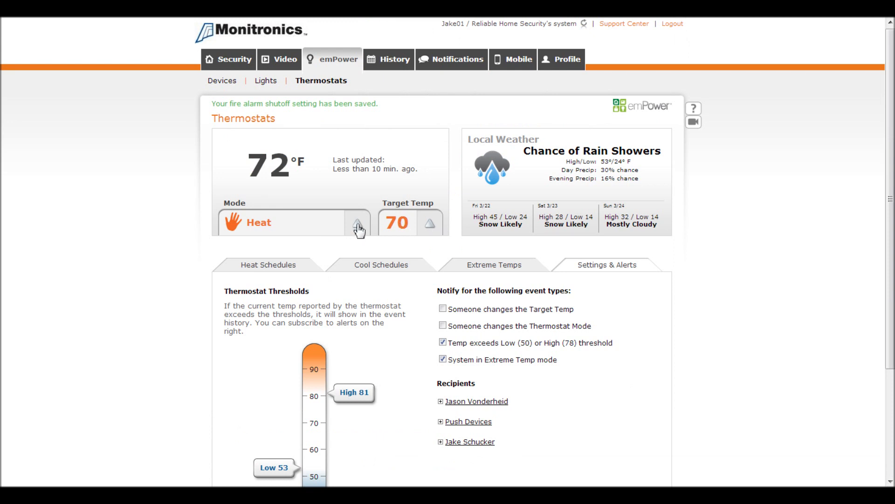
- Show the manual mode control with Heat chosen, nudging the target to 72 and back to 70
left_click(359, 223)
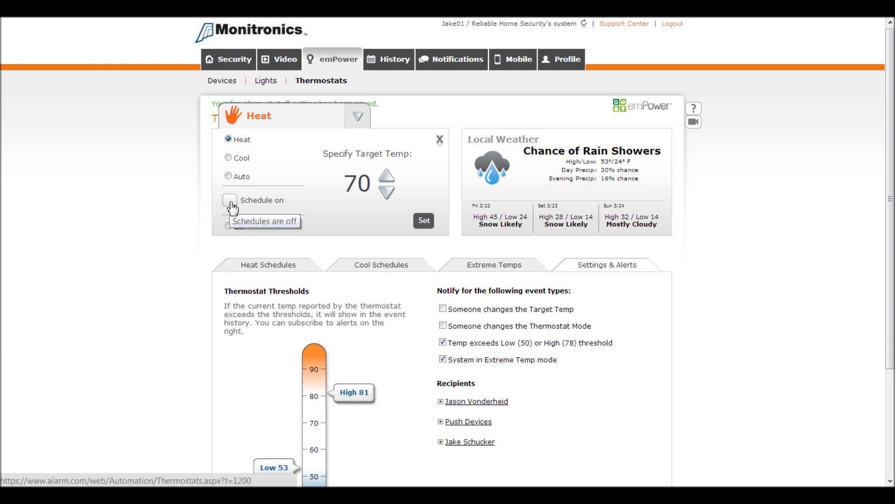
mouse_move(345, 168)
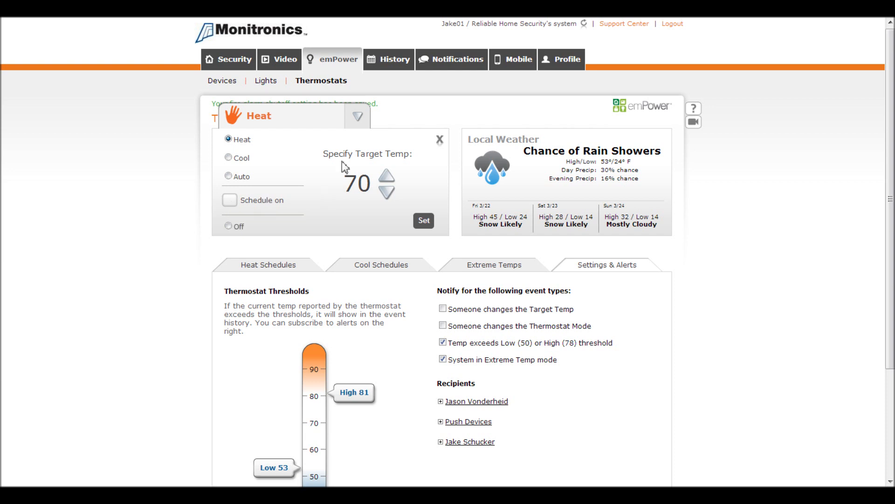
mouse_move(388, 204)
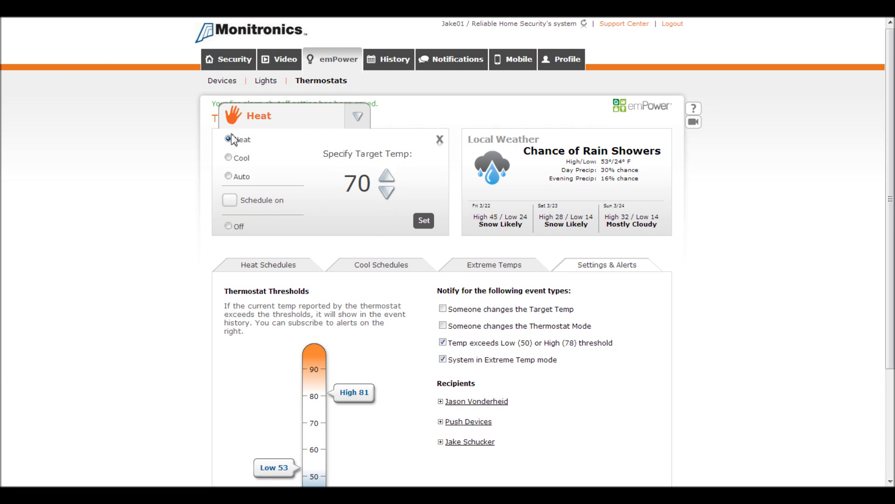
left_click(386, 175)
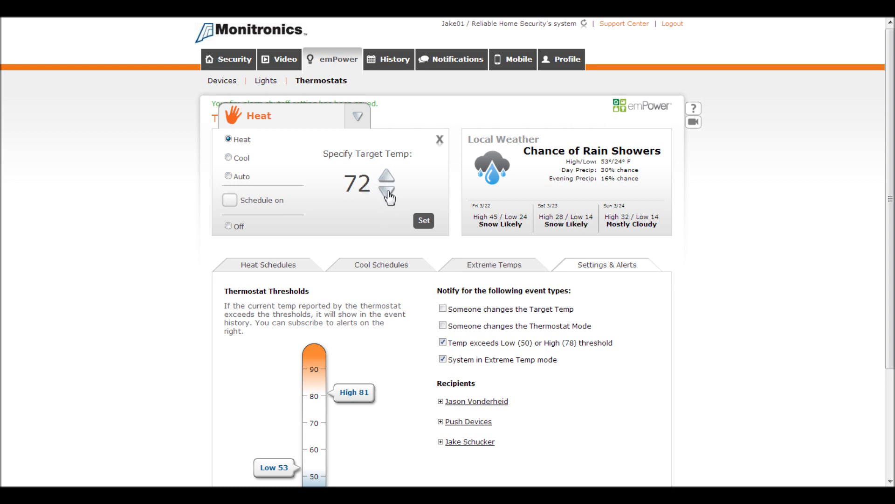
left_click(388, 192)
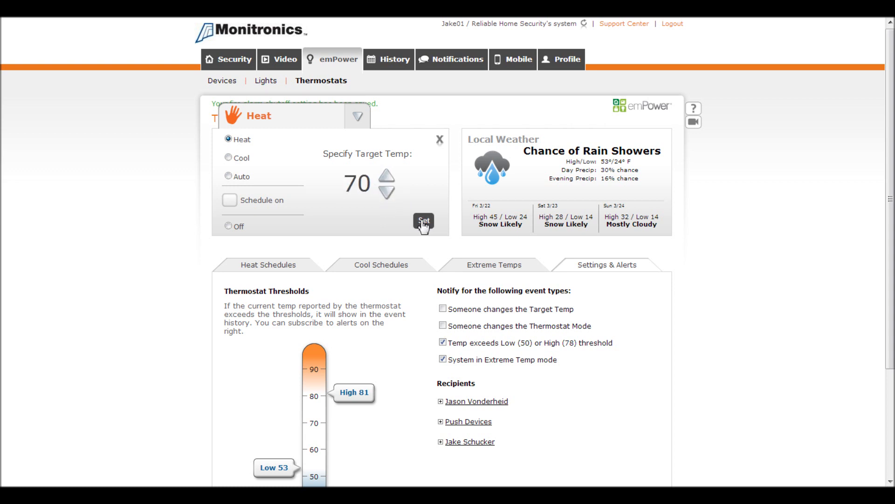